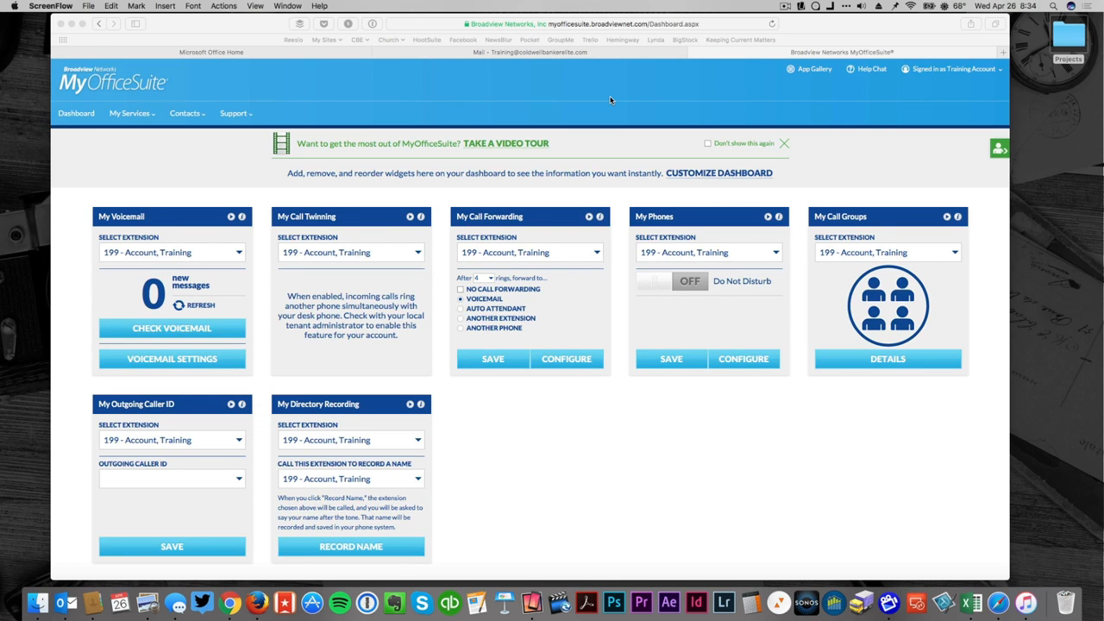
mouse_move(600, 93)
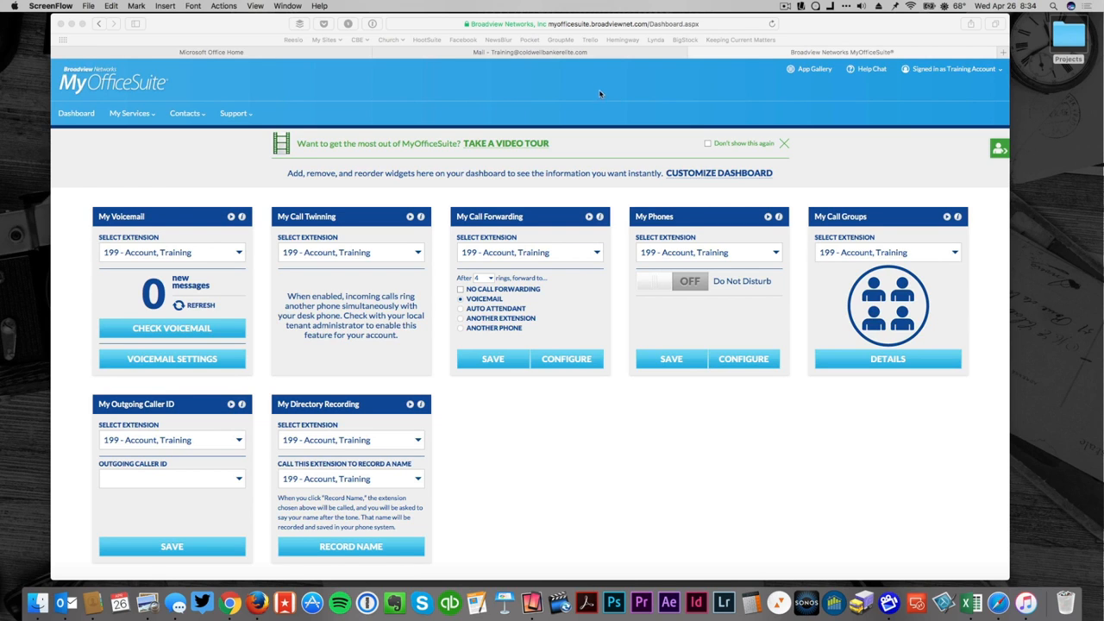
mouse_move(590, 93)
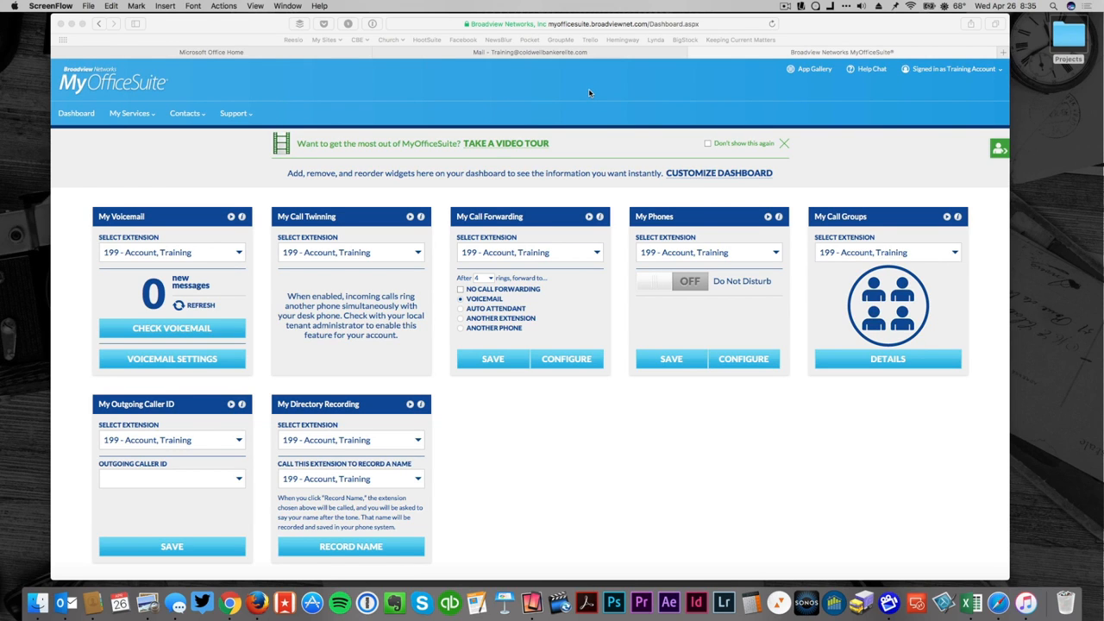
mouse_move(160, 221)
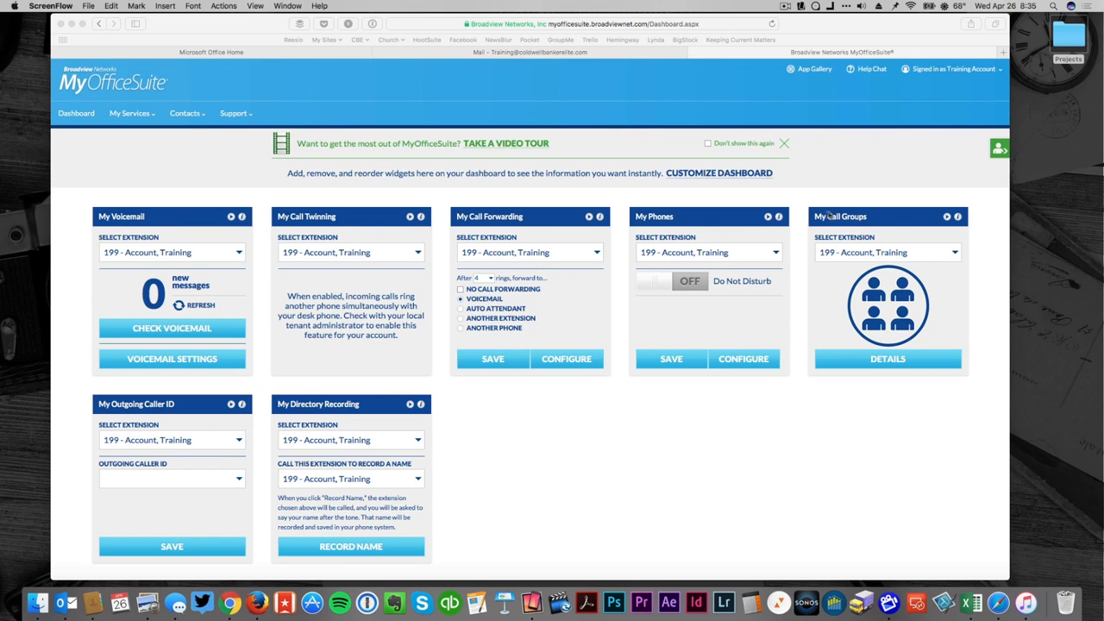
mouse_move(203, 178)
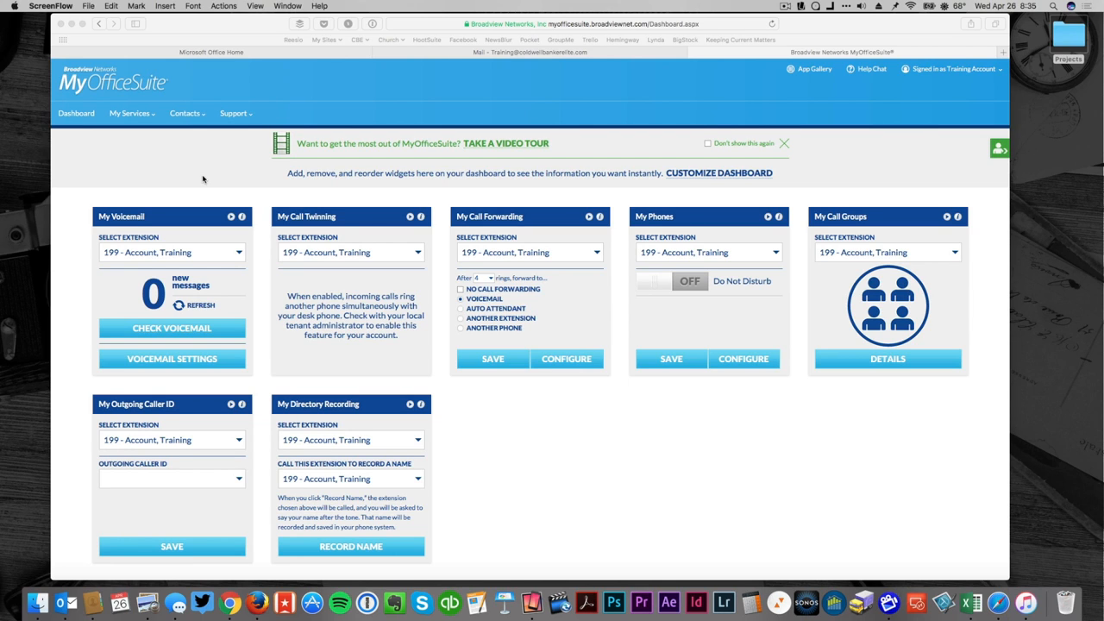
mouse_move(113, 170)
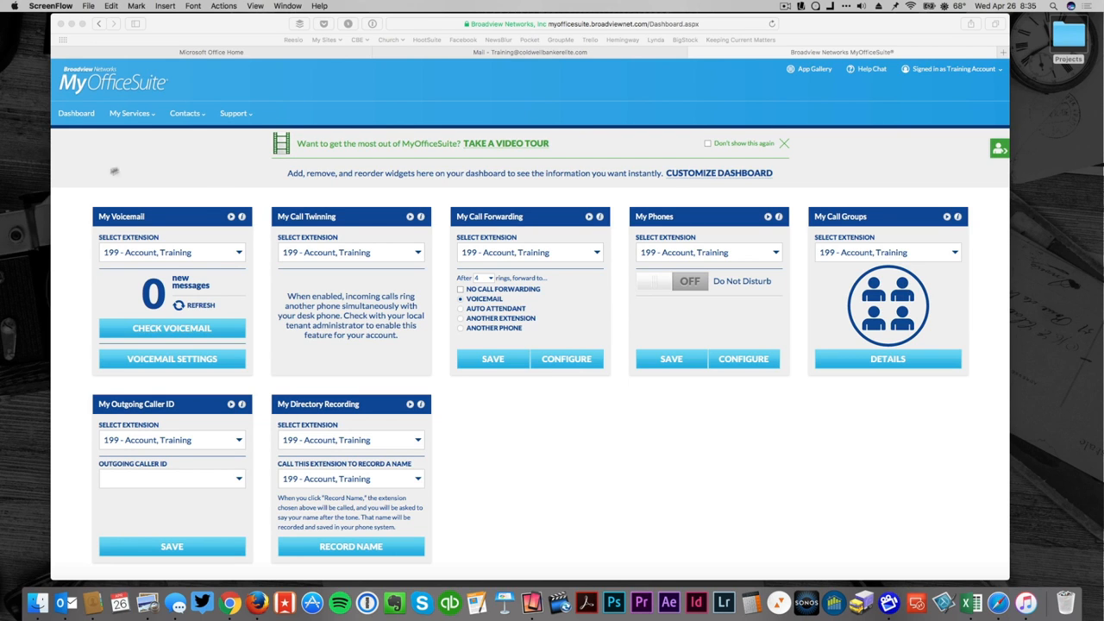
mouse_move(151, 218)
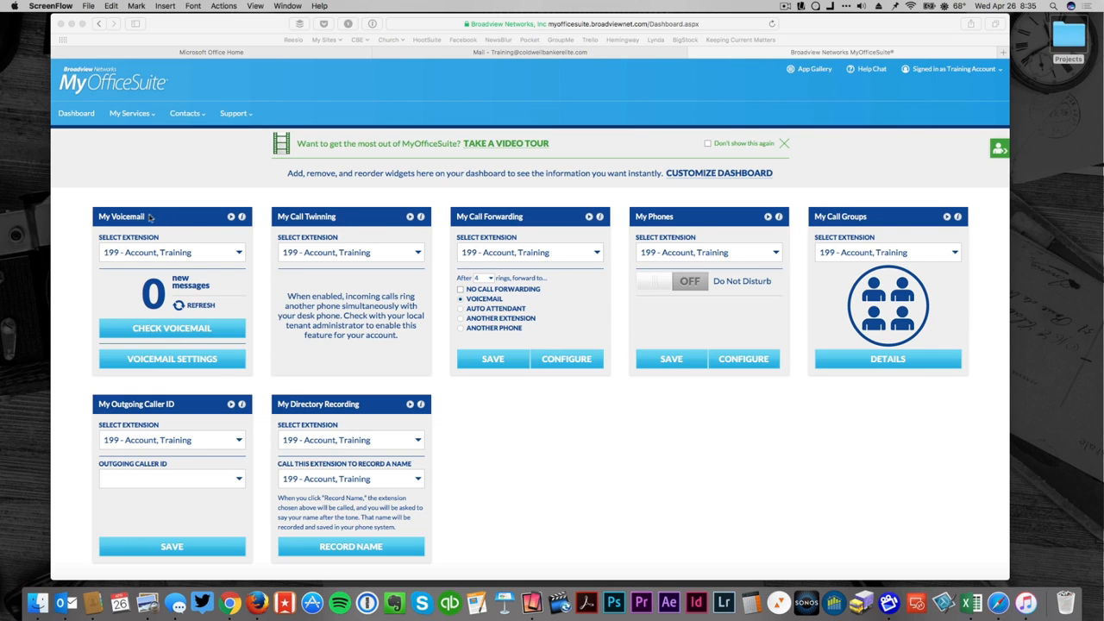
mouse_move(154, 252)
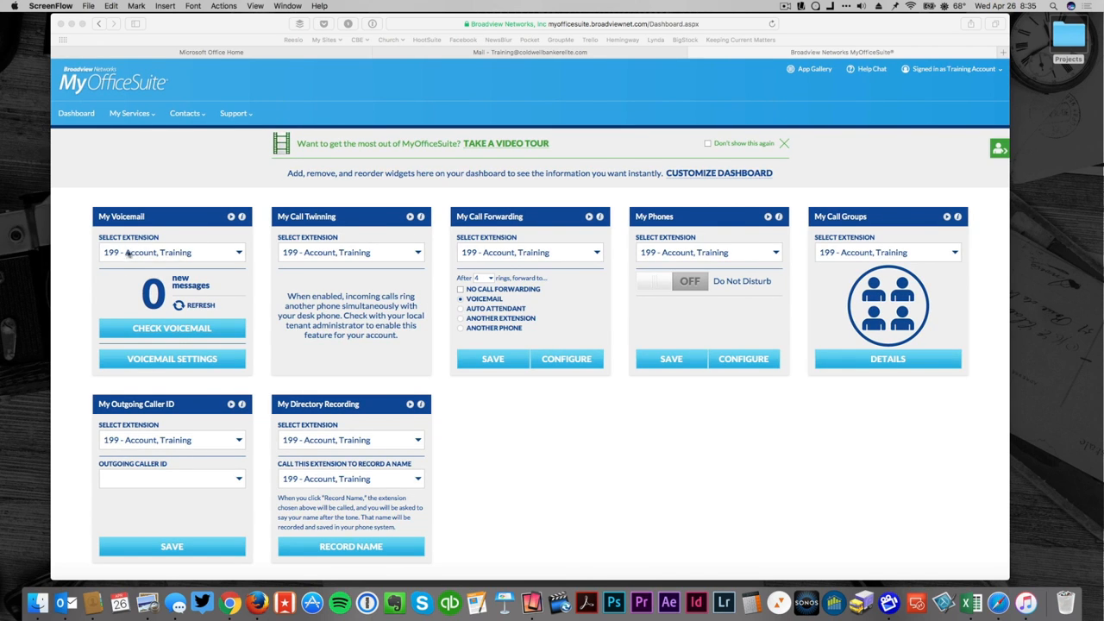
mouse_move(158, 354)
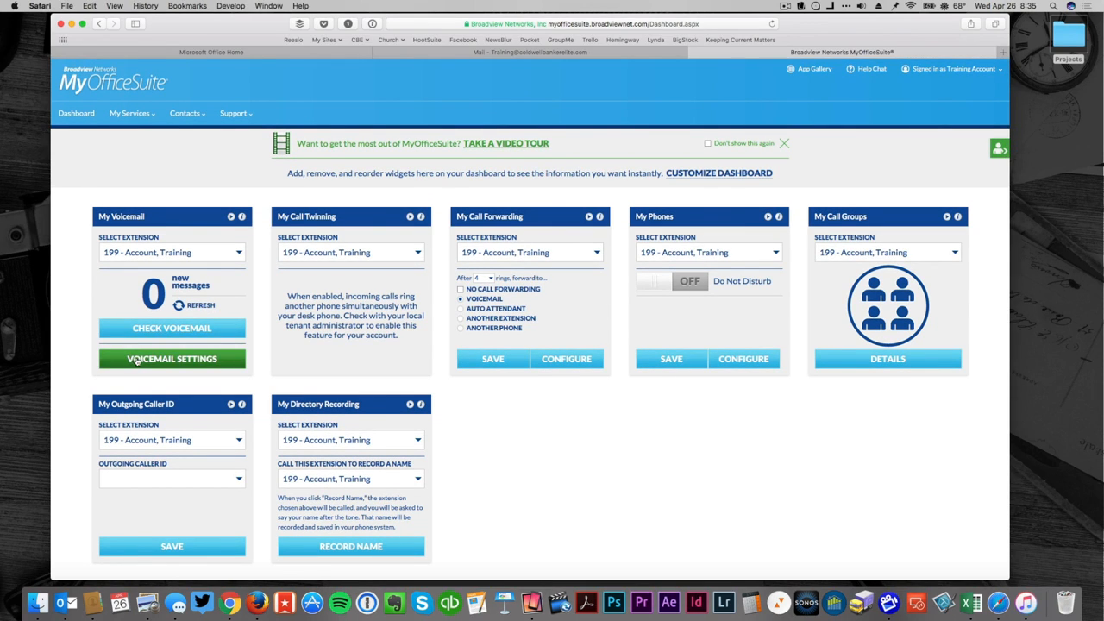
click(173, 359)
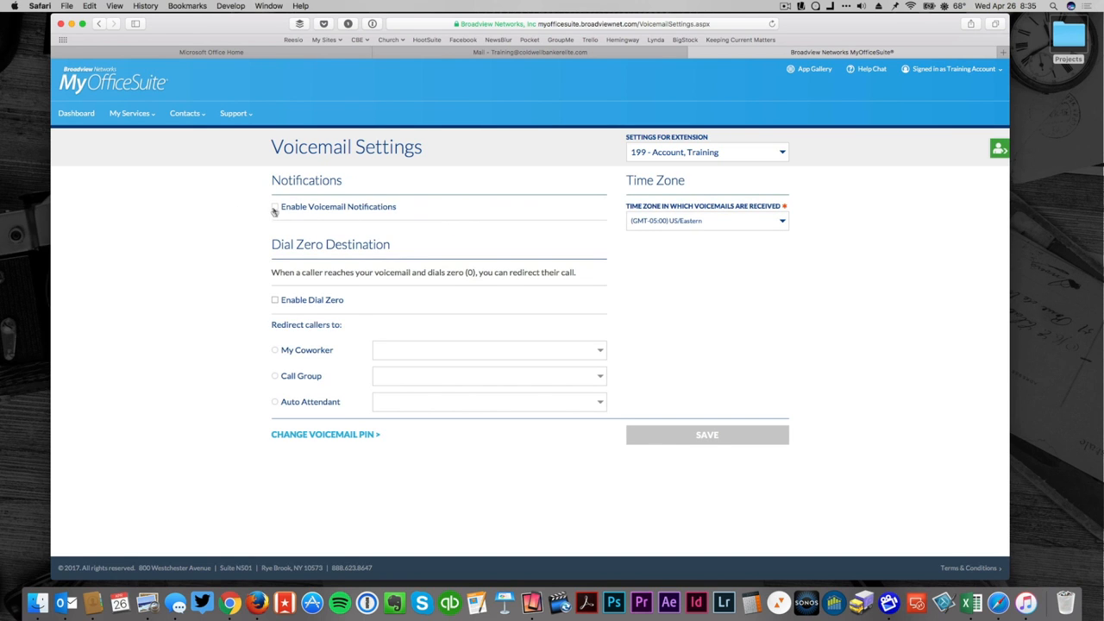
click(276, 207)
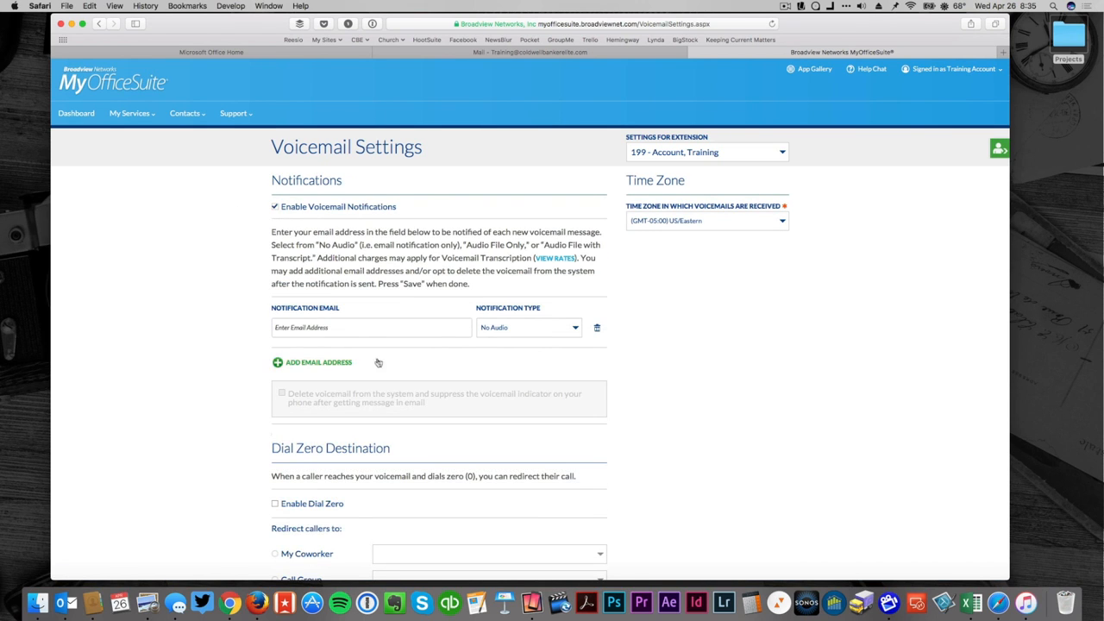
click(371, 328)
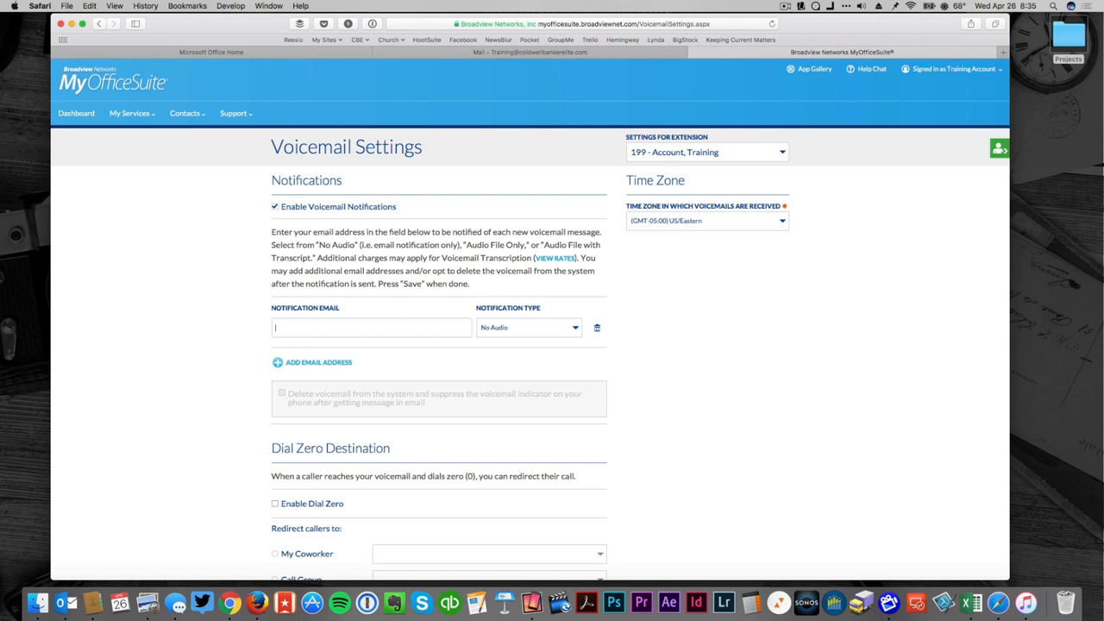
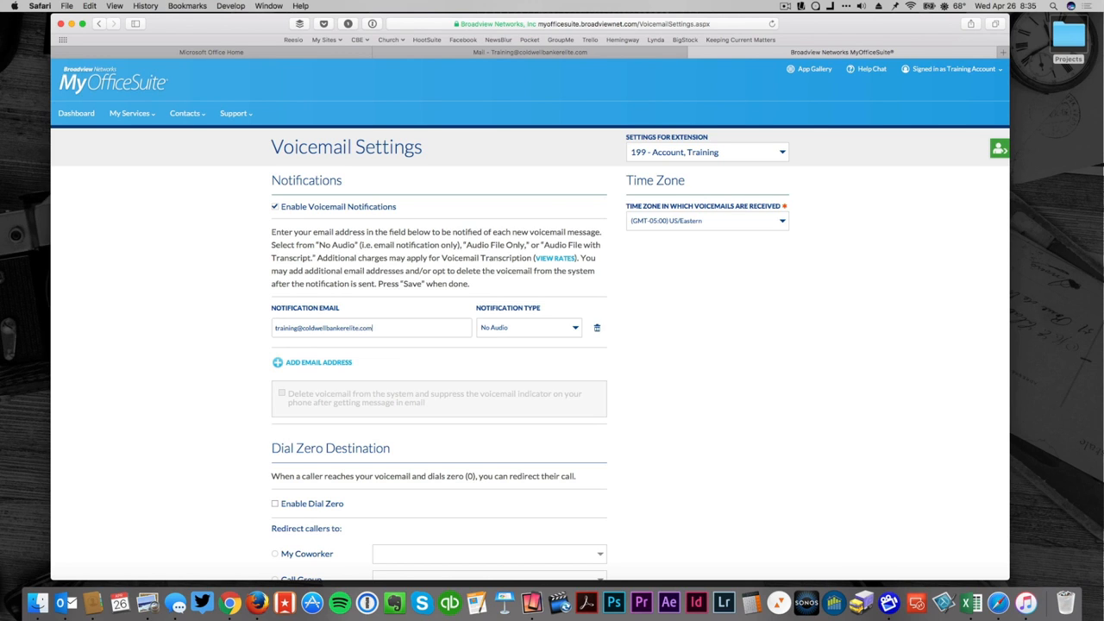
Step: Set the notification type to Audio File Only
click(528, 328)
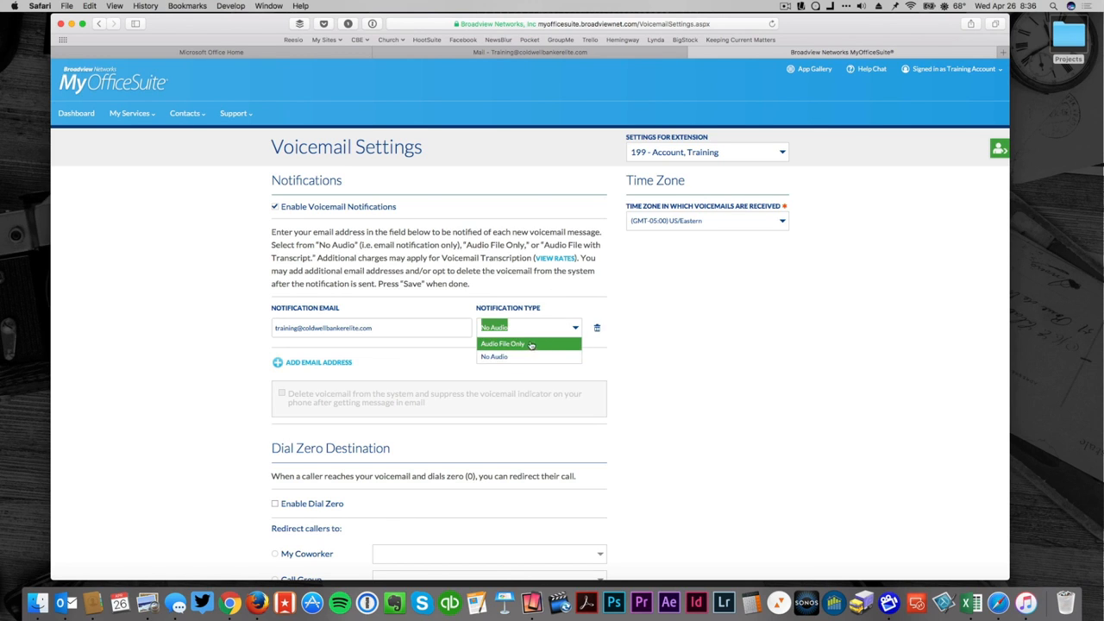
click(493, 356)
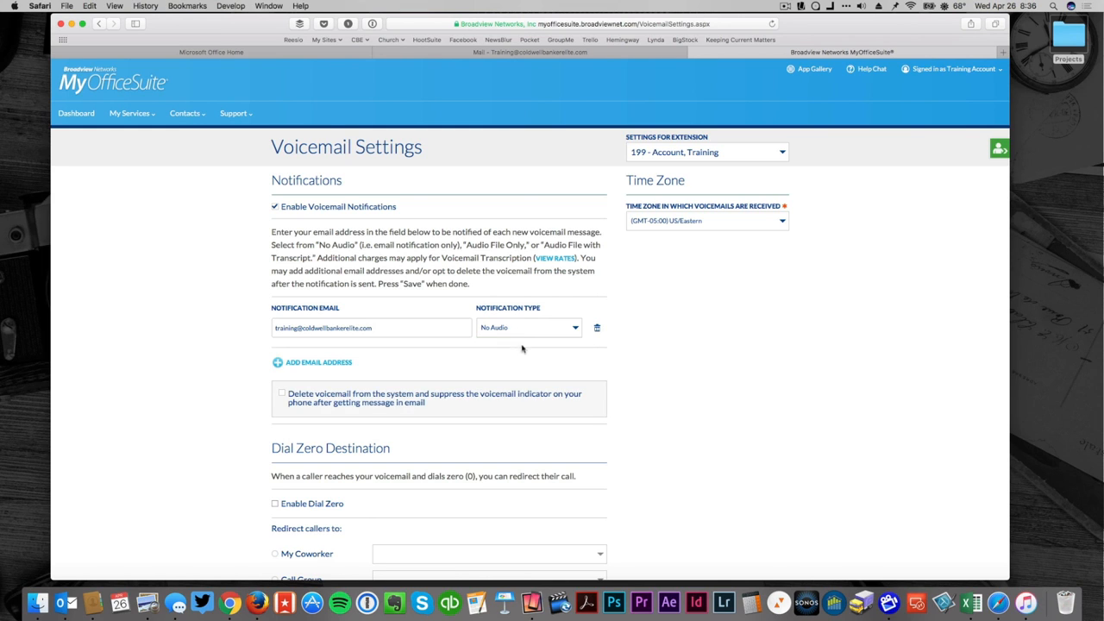
click(528, 327)
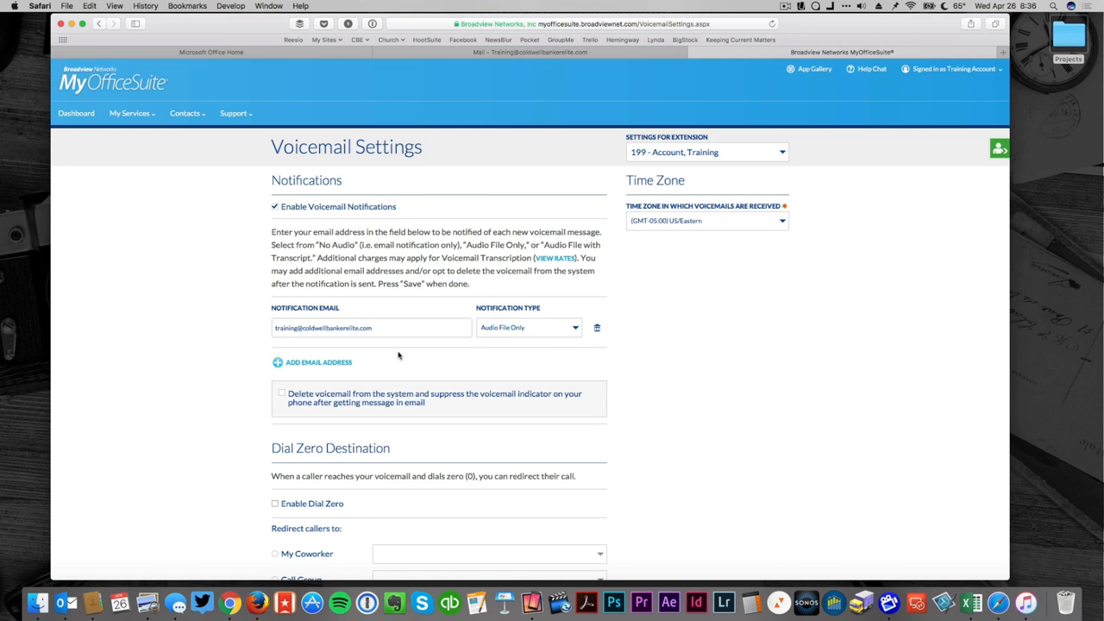
scroll(down, 3)
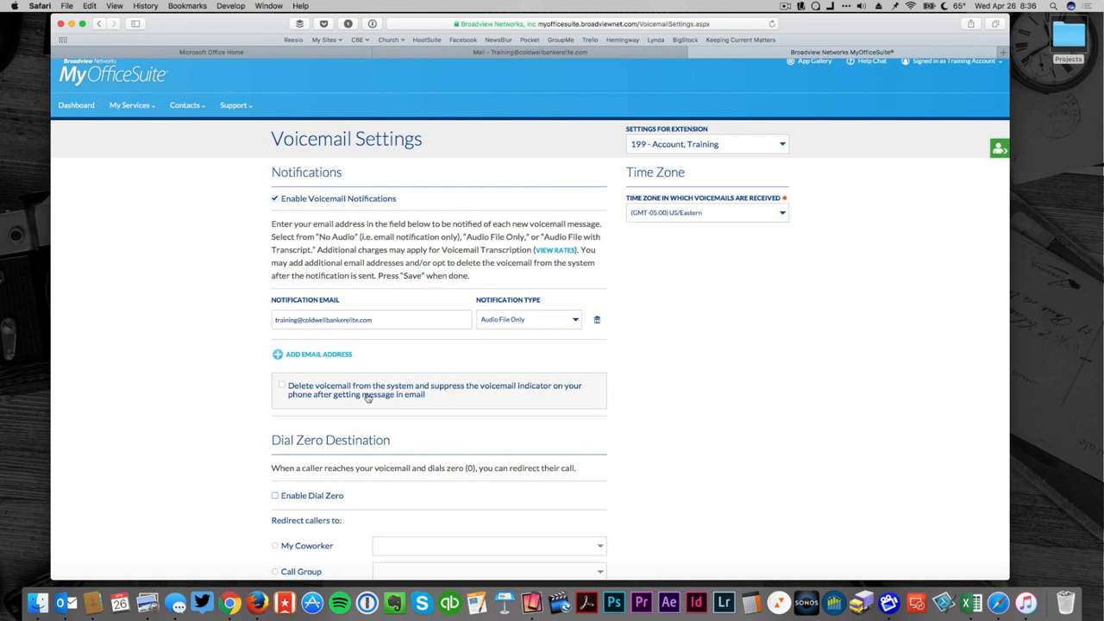
mouse_move(341, 395)
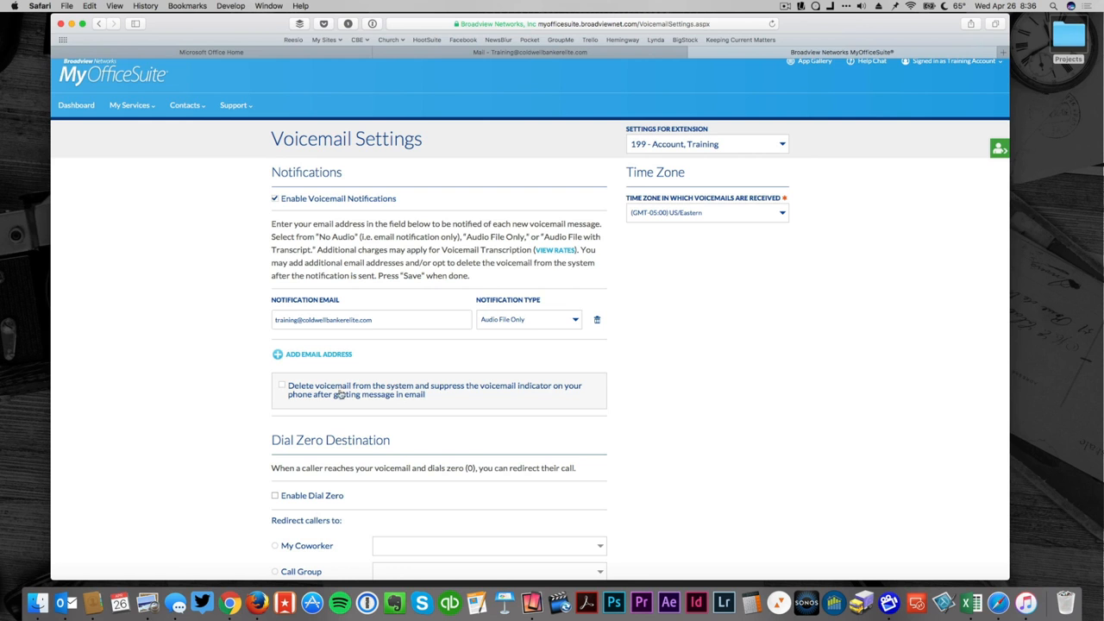
scroll(down, 3)
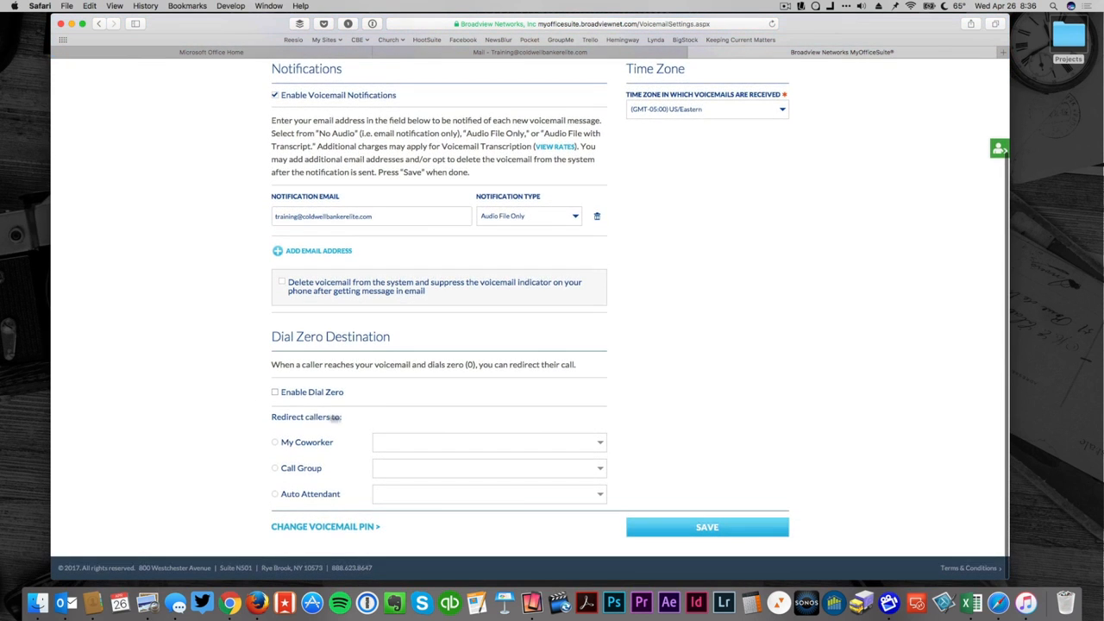
scroll(up, 3)
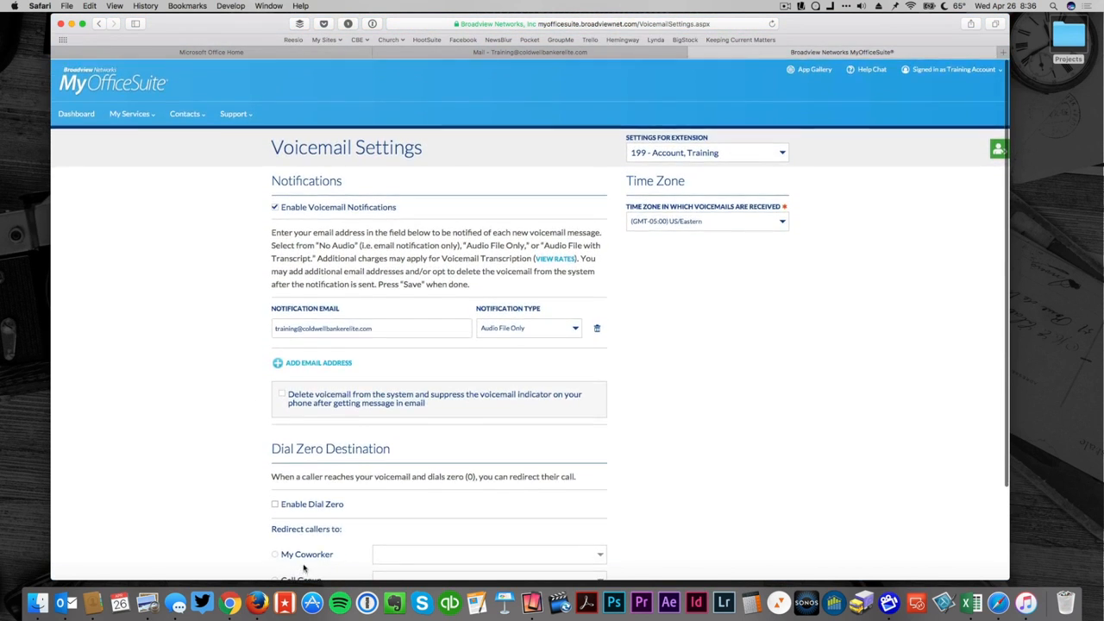
scroll(down, 3)
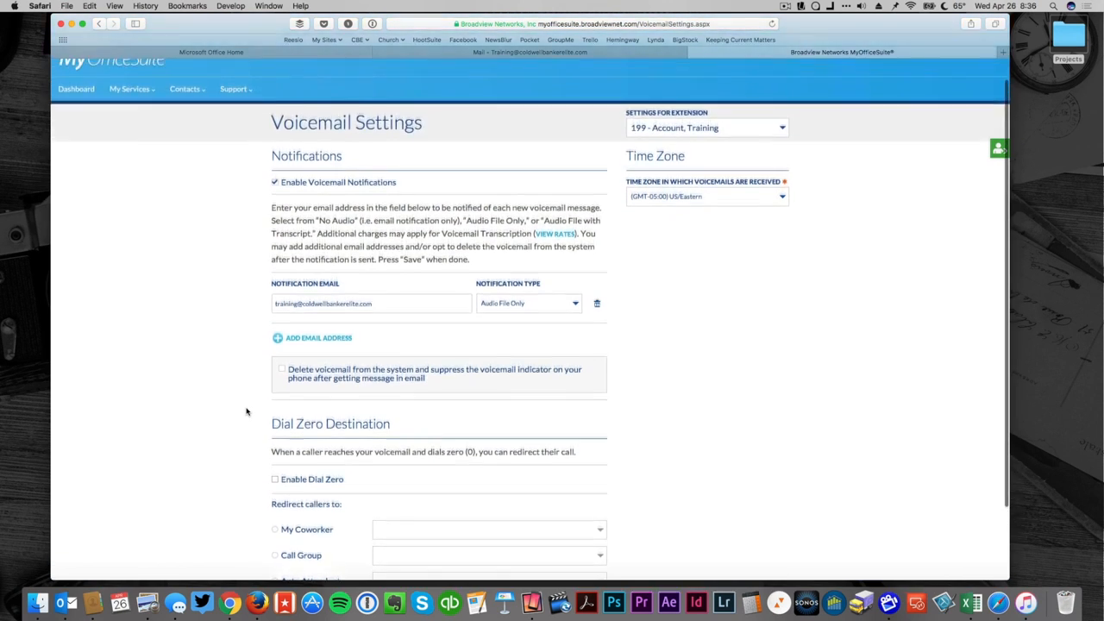
scroll(down, 3)
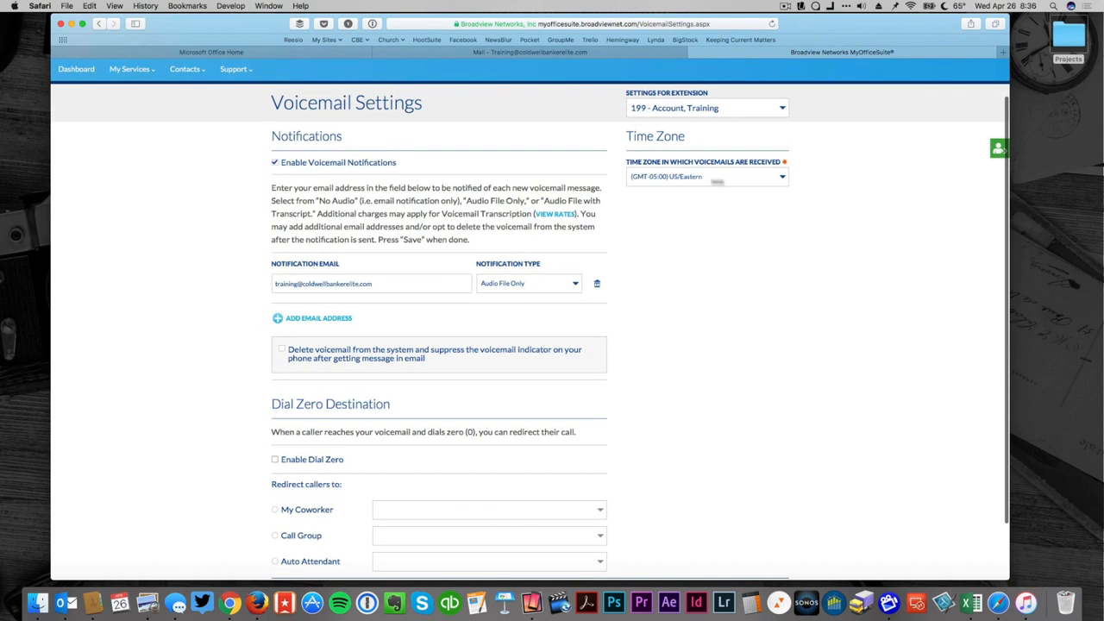
mouse_move(716, 186)
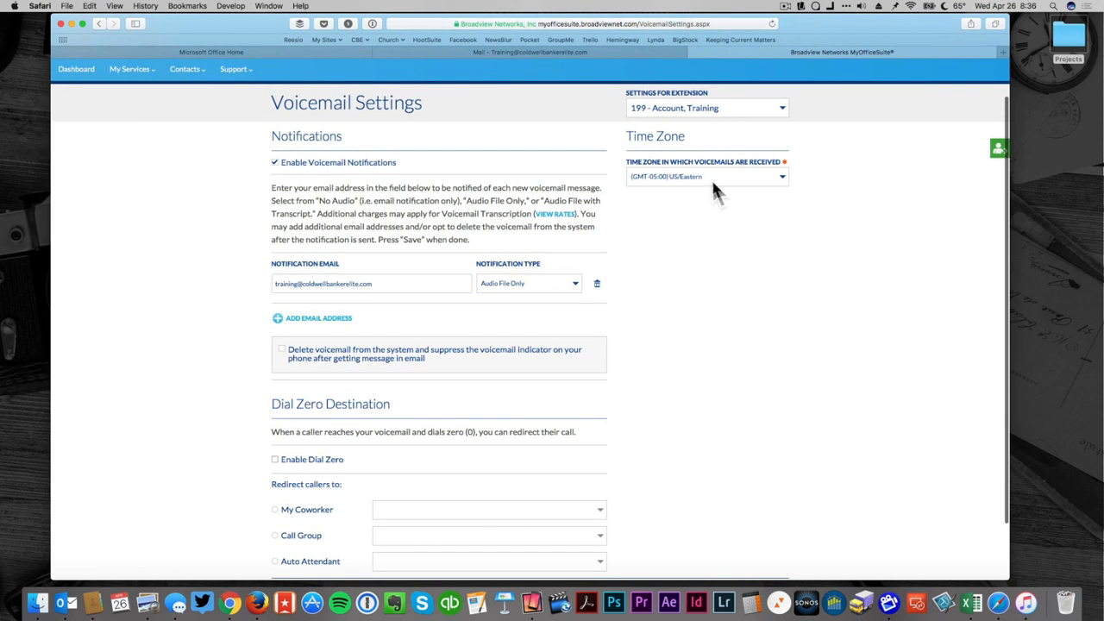
scroll(down, 3)
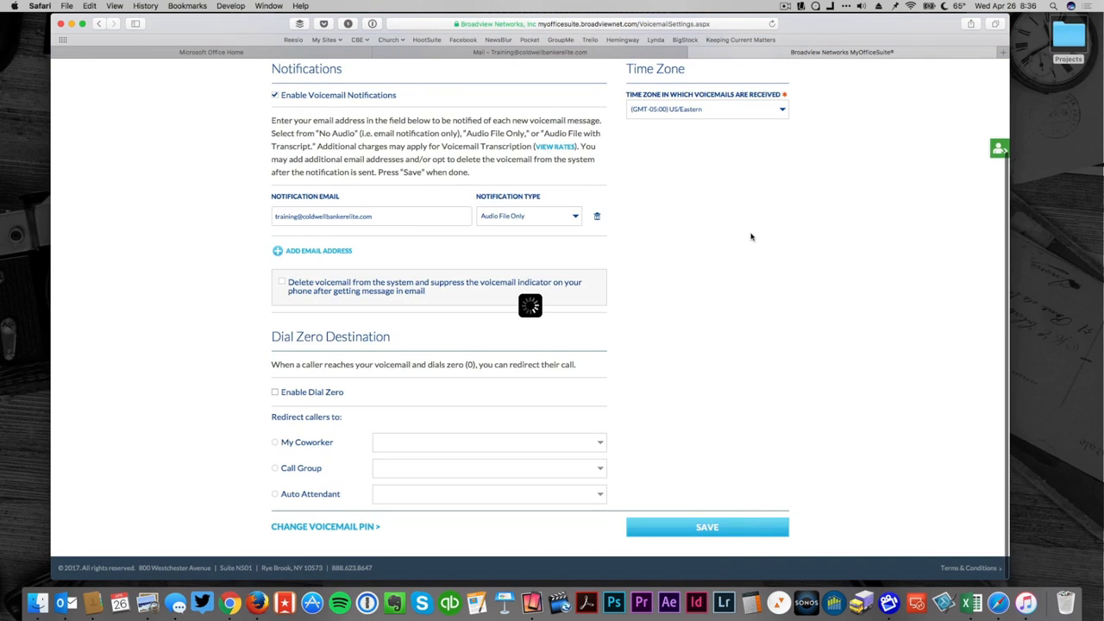
mouse_move(198, 207)
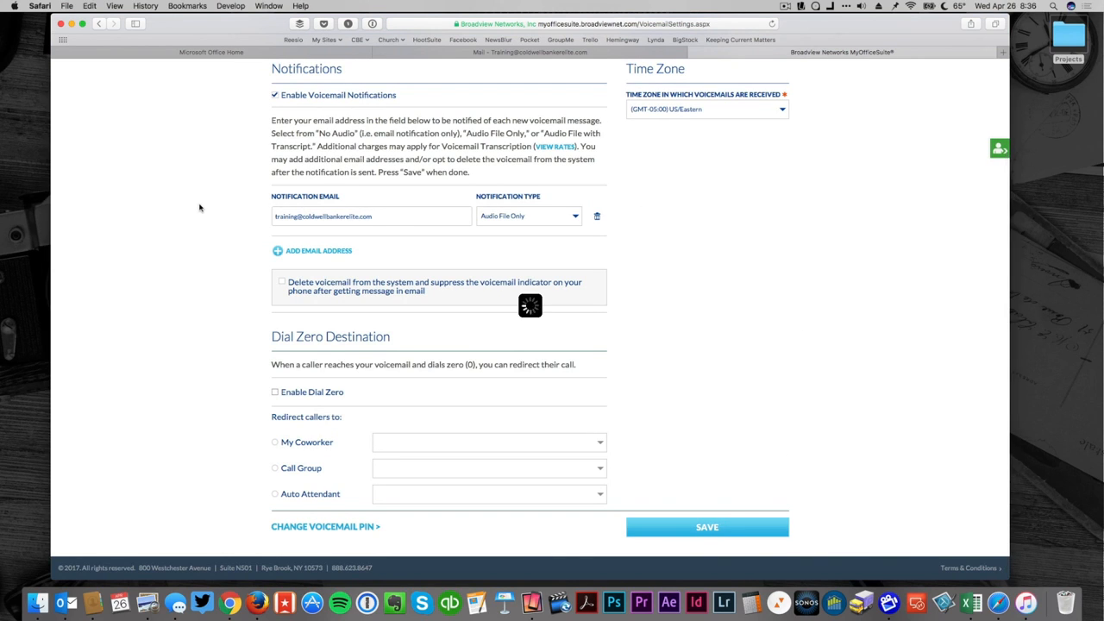
Step: Save the voicemail notification settings, acknowledge the confirmation and return to the dashboard
click(708, 528)
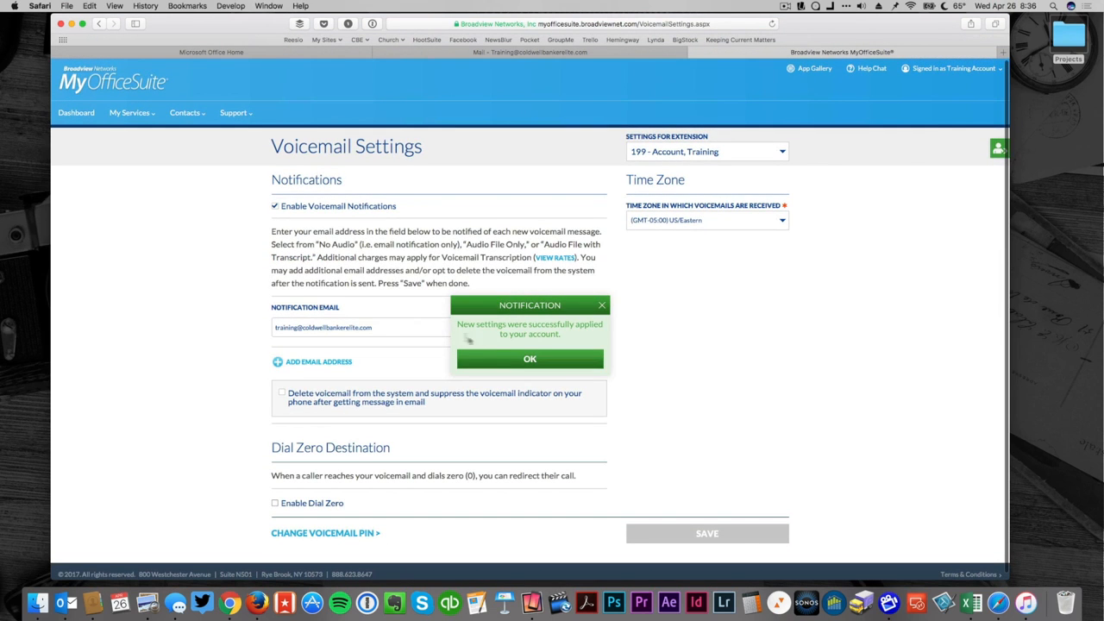
click(530, 359)
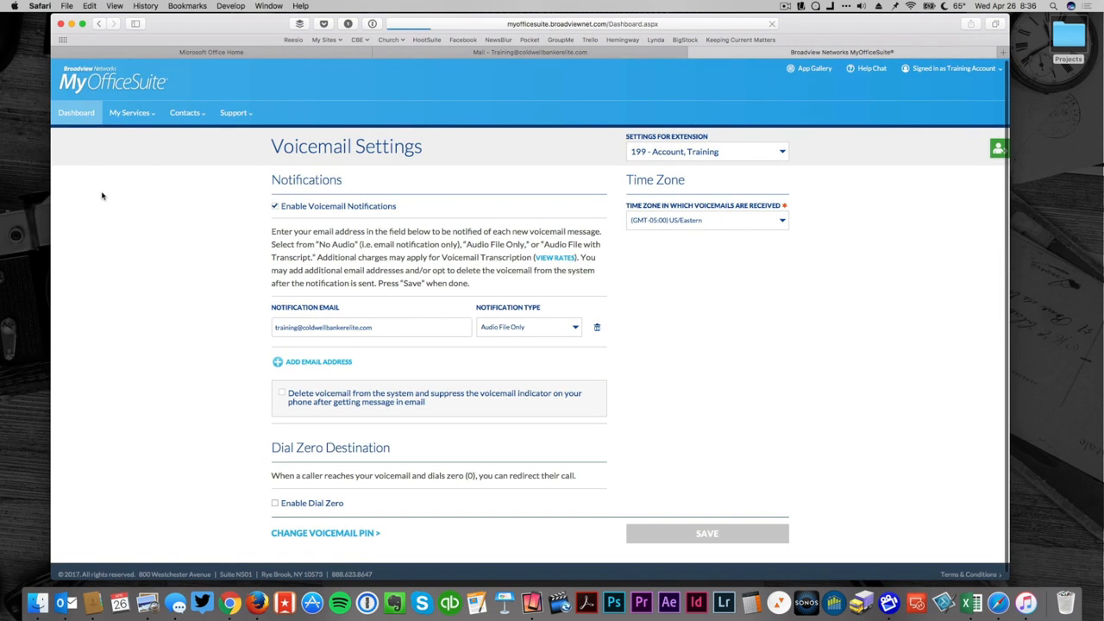
click(76, 113)
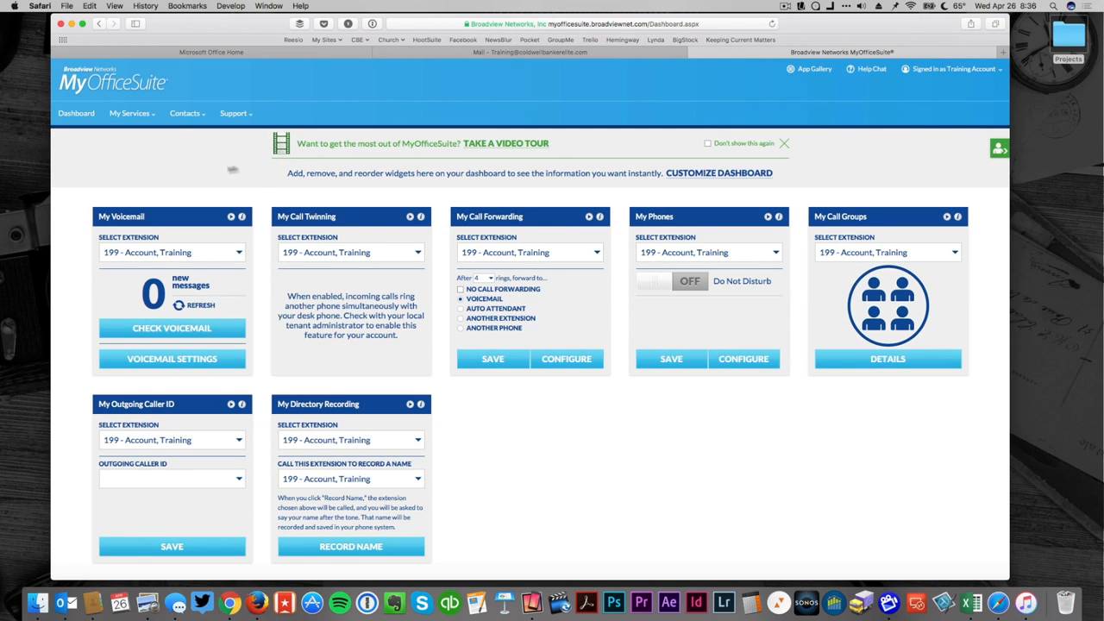
mouse_move(181, 168)
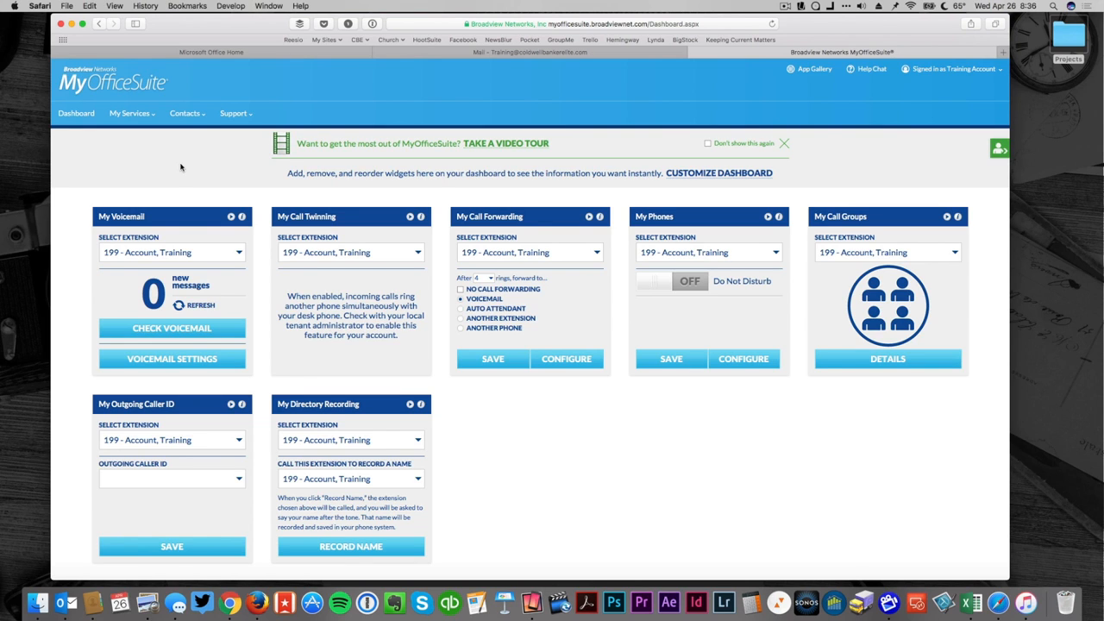
mouse_move(176, 179)
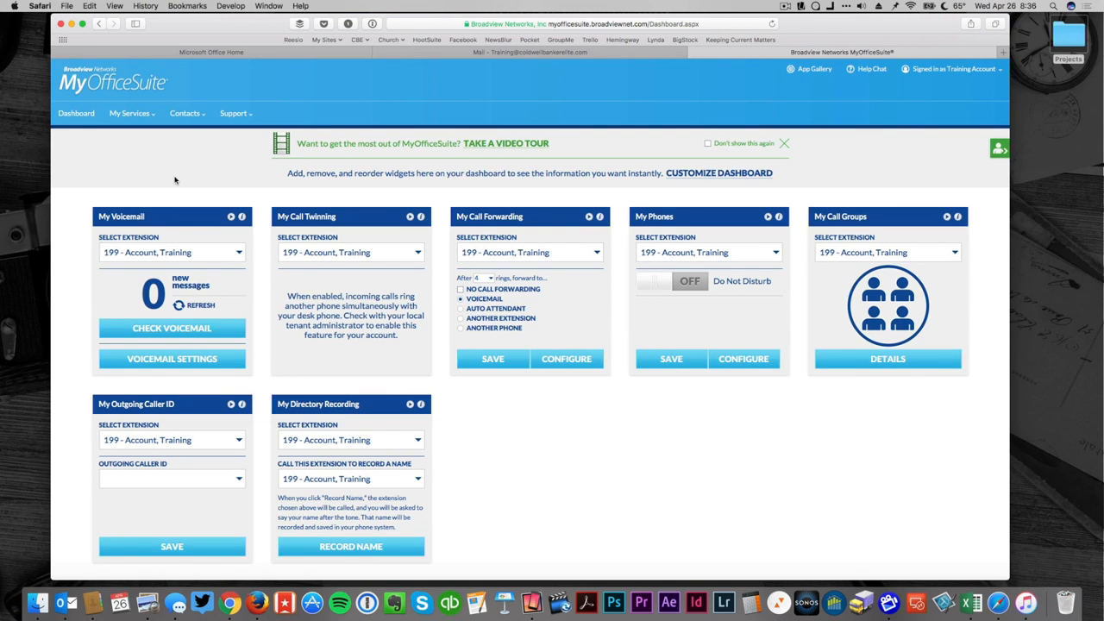
mouse_move(186, 174)
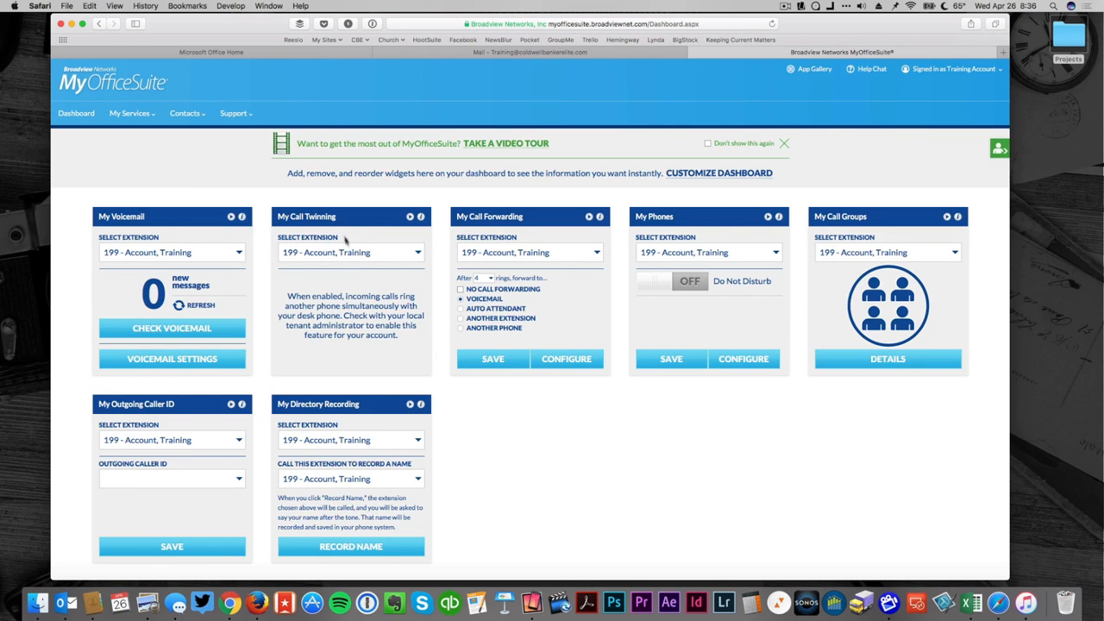
mouse_move(357, 240)
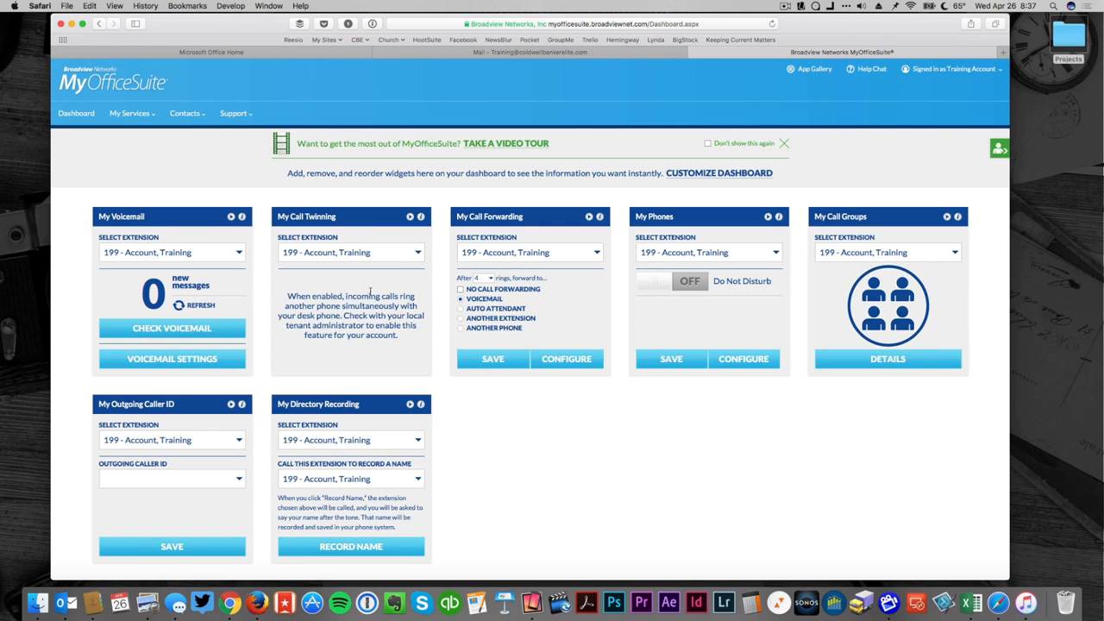
mouse_move(369, 286)
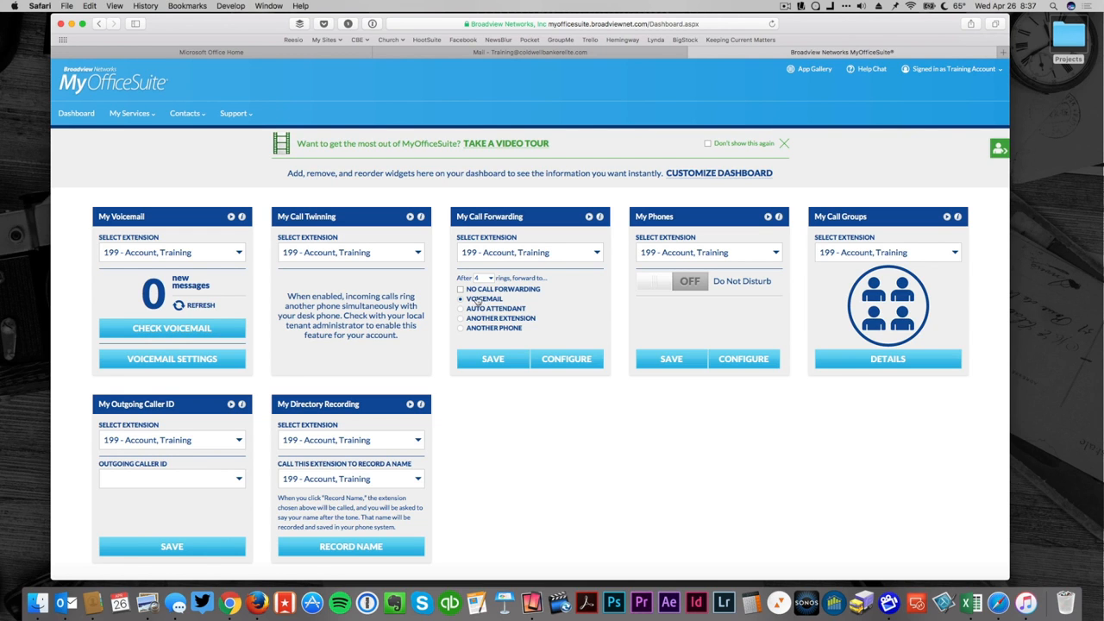
mouse_move(476, 309)
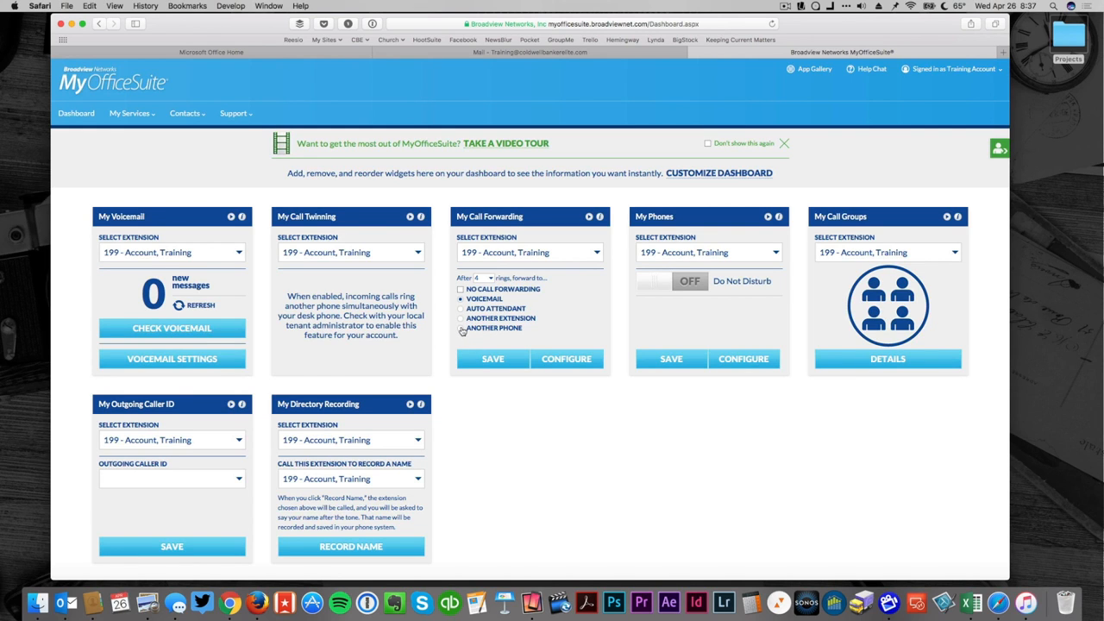
mouse_move(576, 269)
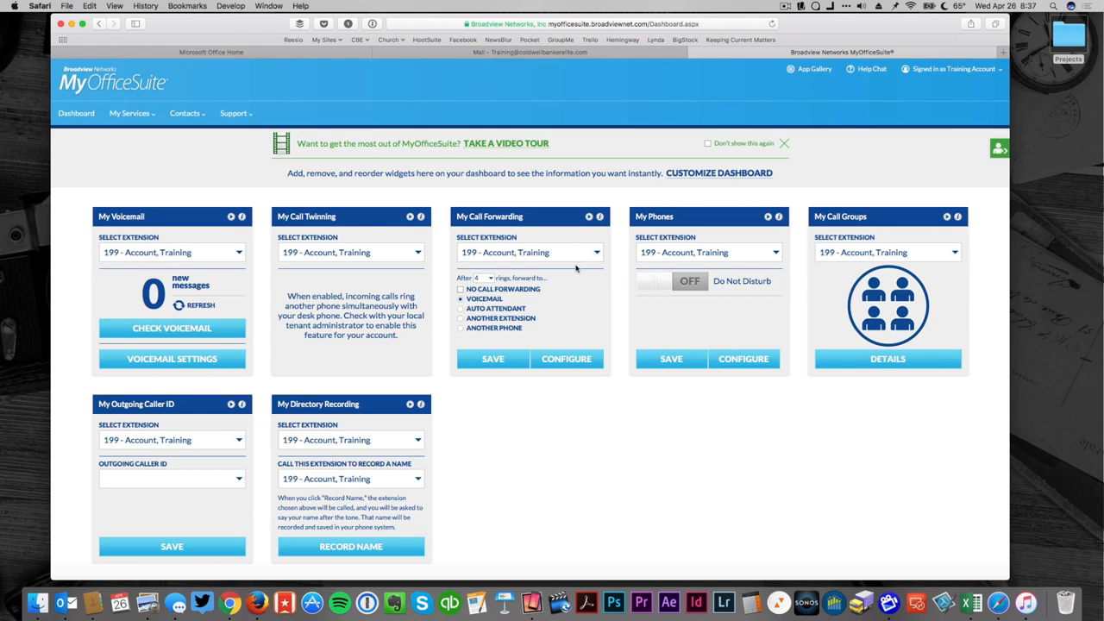
mouse_move(698, 266)
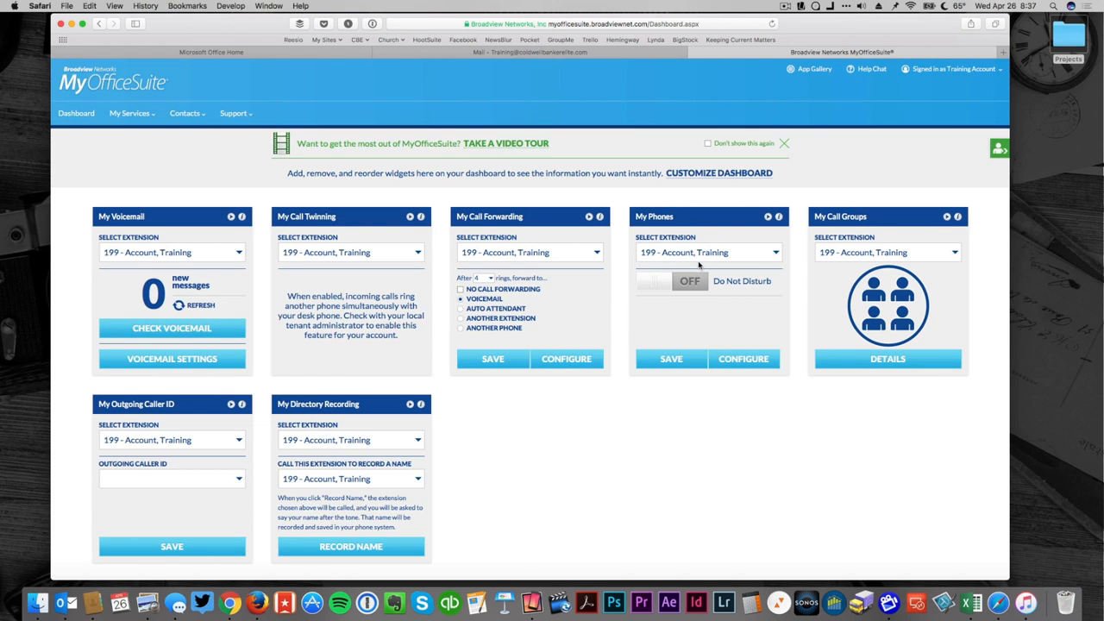
mouse_move(707, 328)
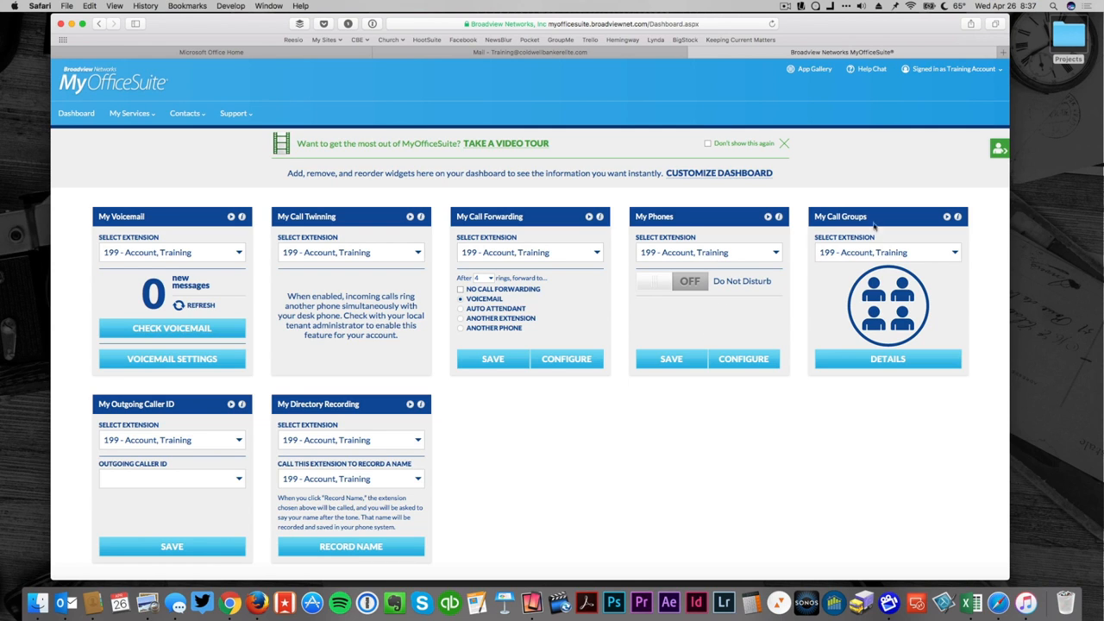
mouse_move(800, 393)
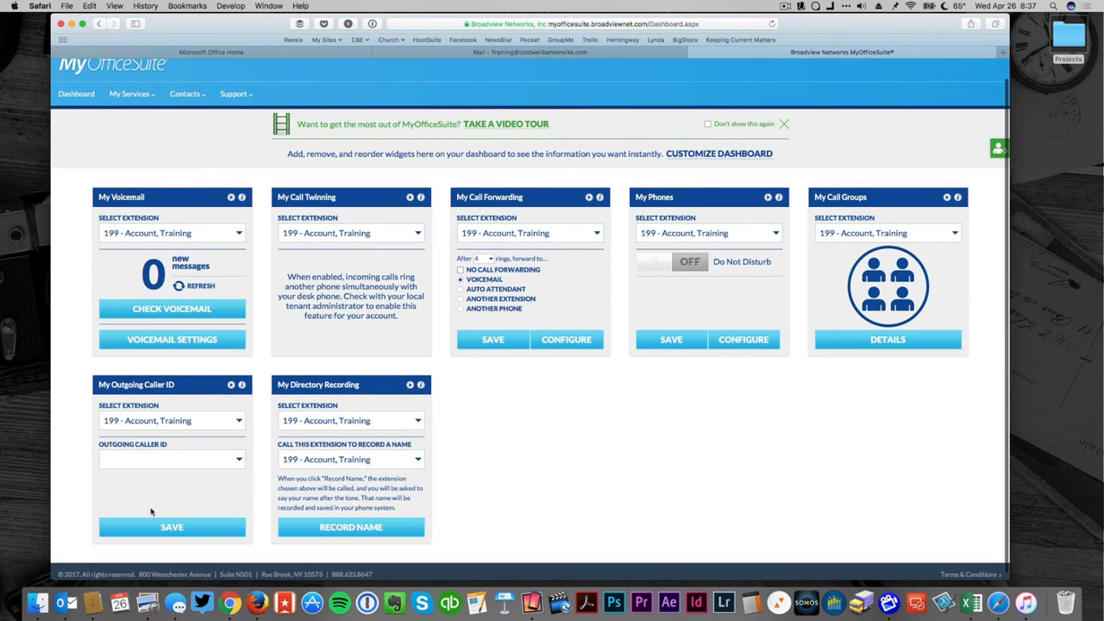
mouse_move(159, 458)
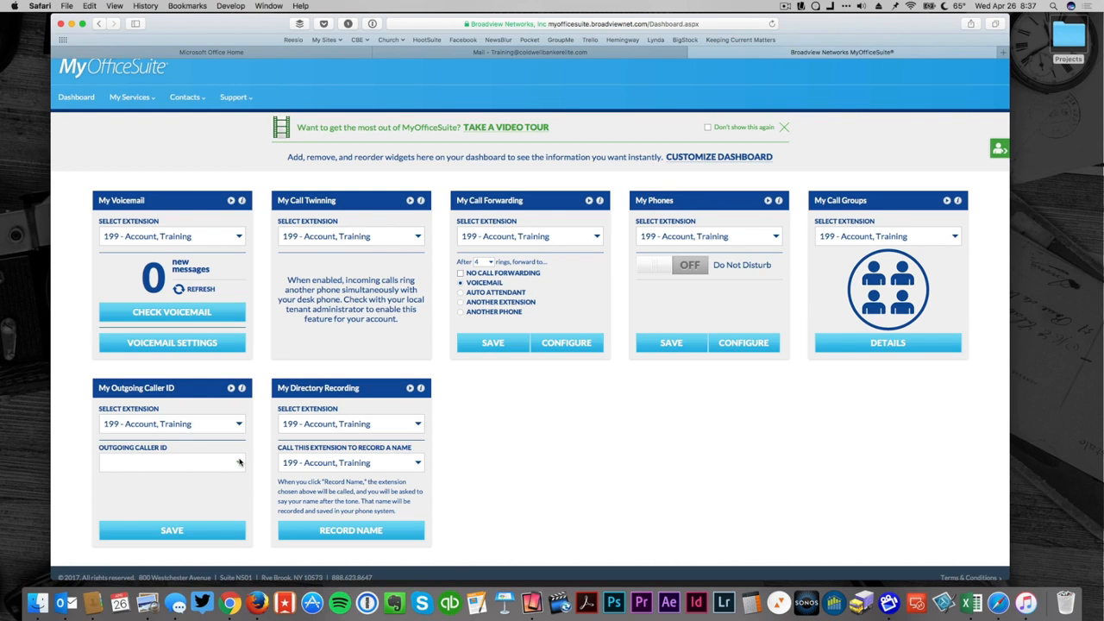
mouse_move(240, 463)
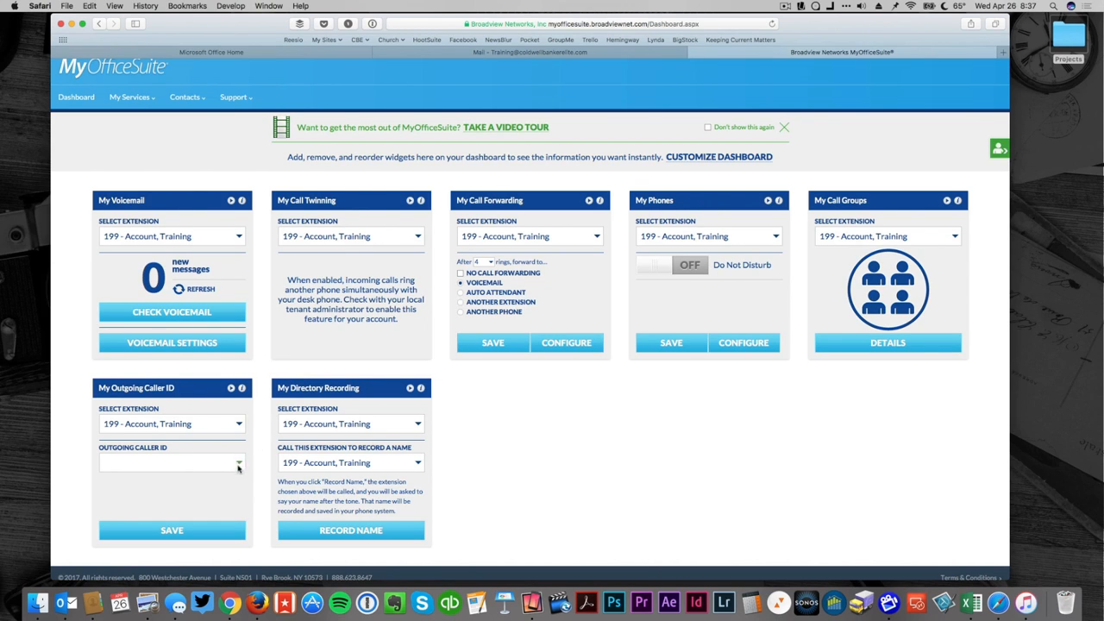
mouse_move(204, 494)
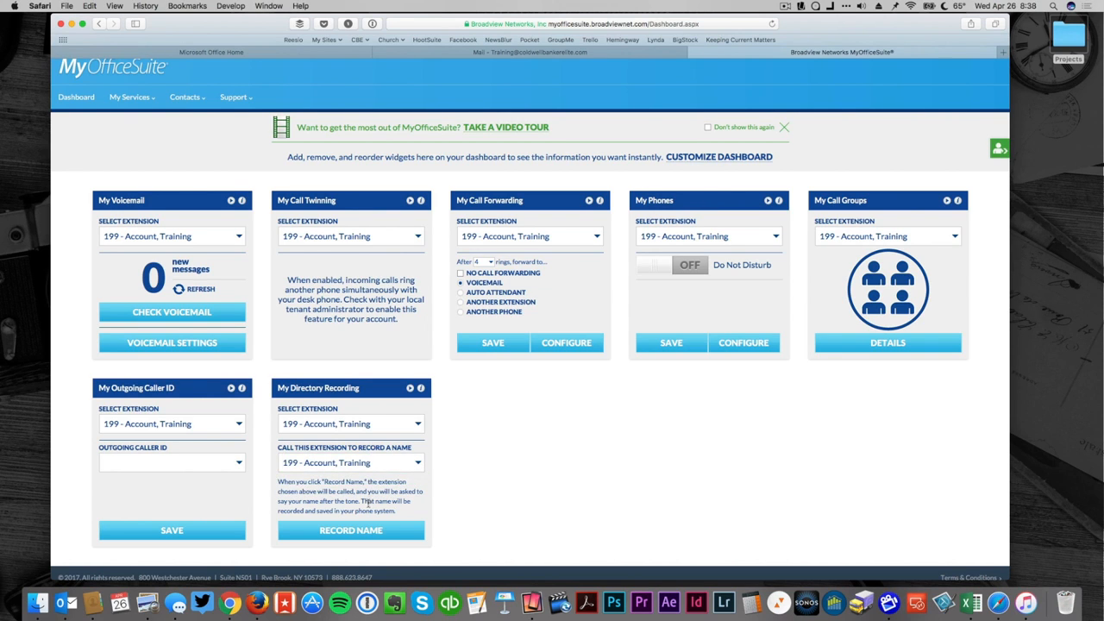
scroll(down, 3)
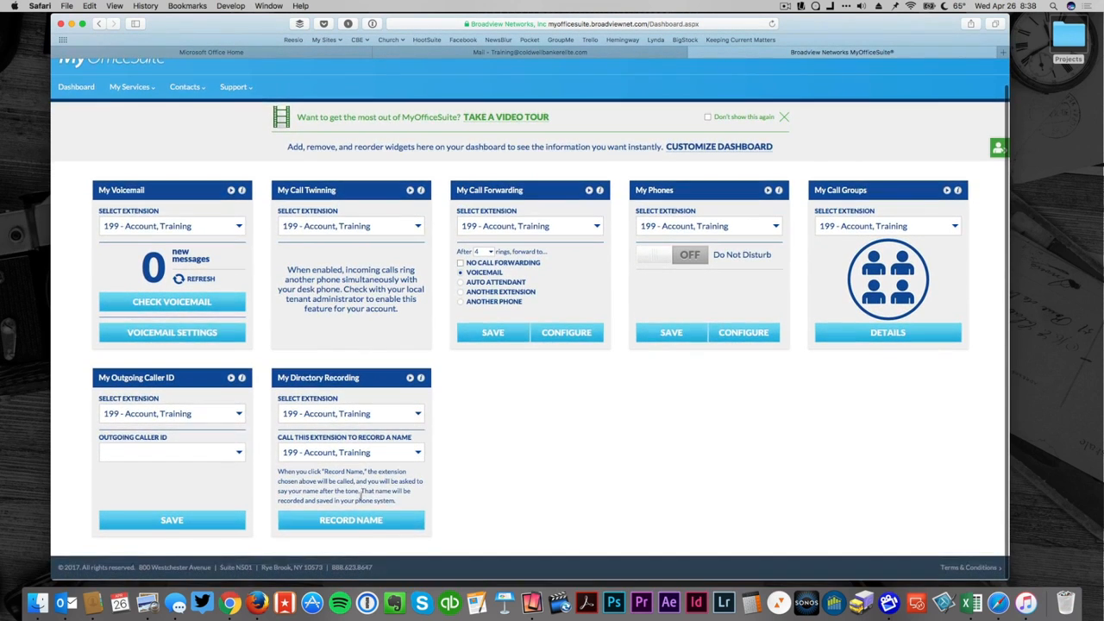
Step: Request a Check Voicemail call to extension 199 and dismiss the call notice
click(351, 521)
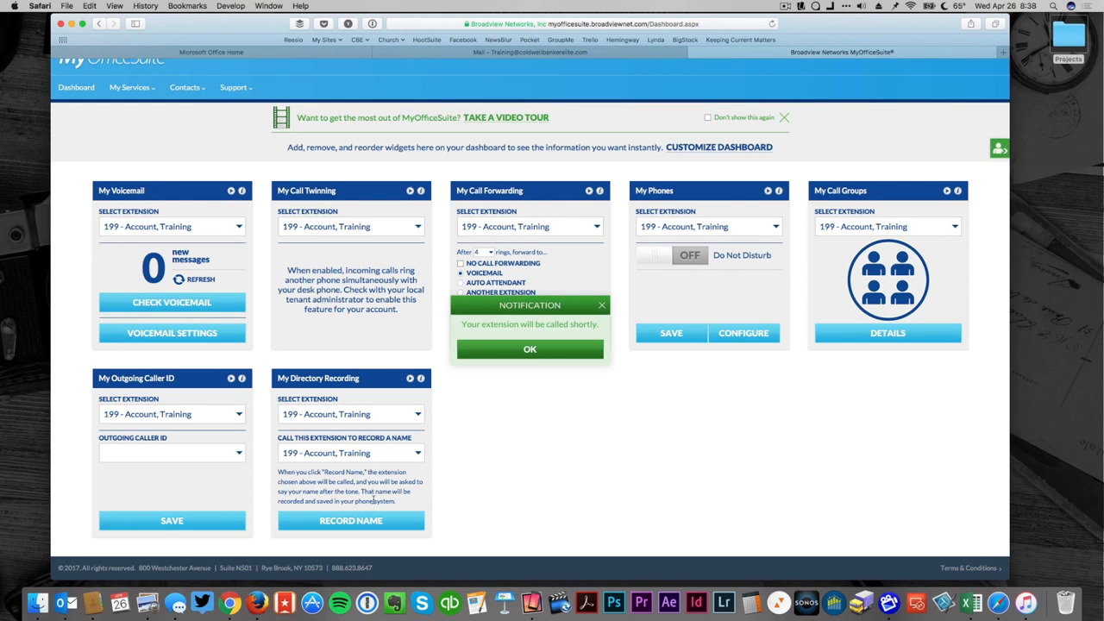
mouse_move(486, 486)
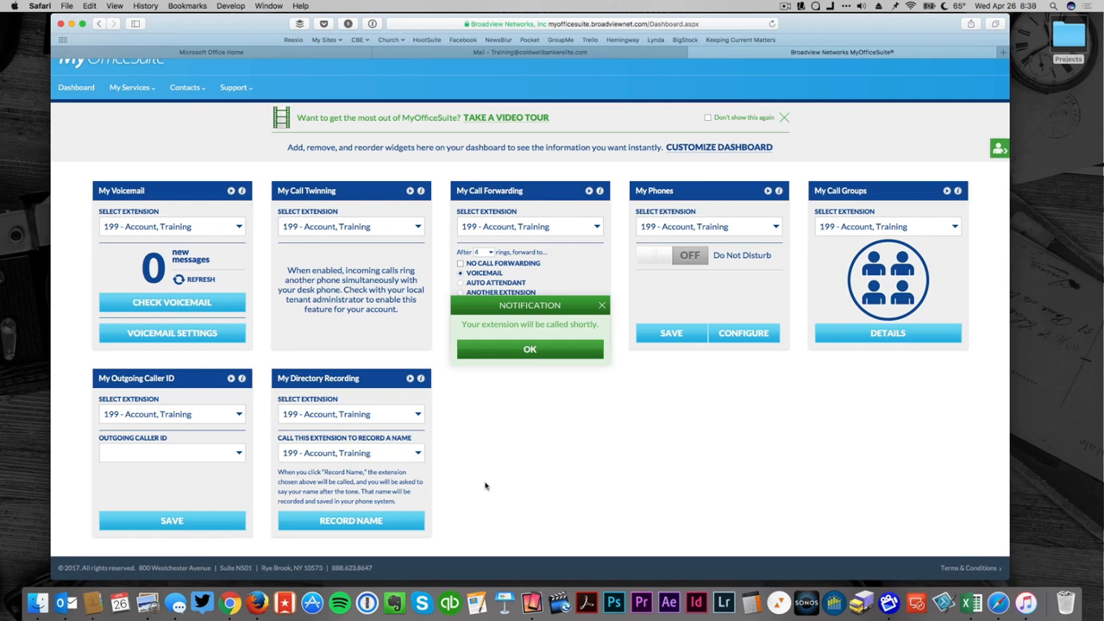
click(529, 349)
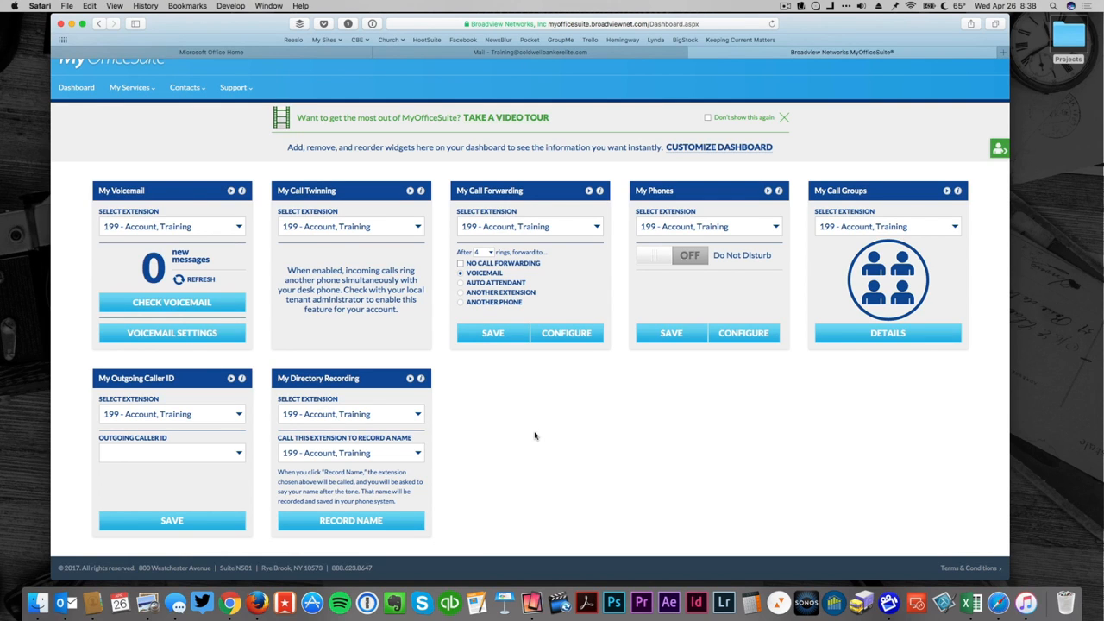
mouse_move(746, 462)
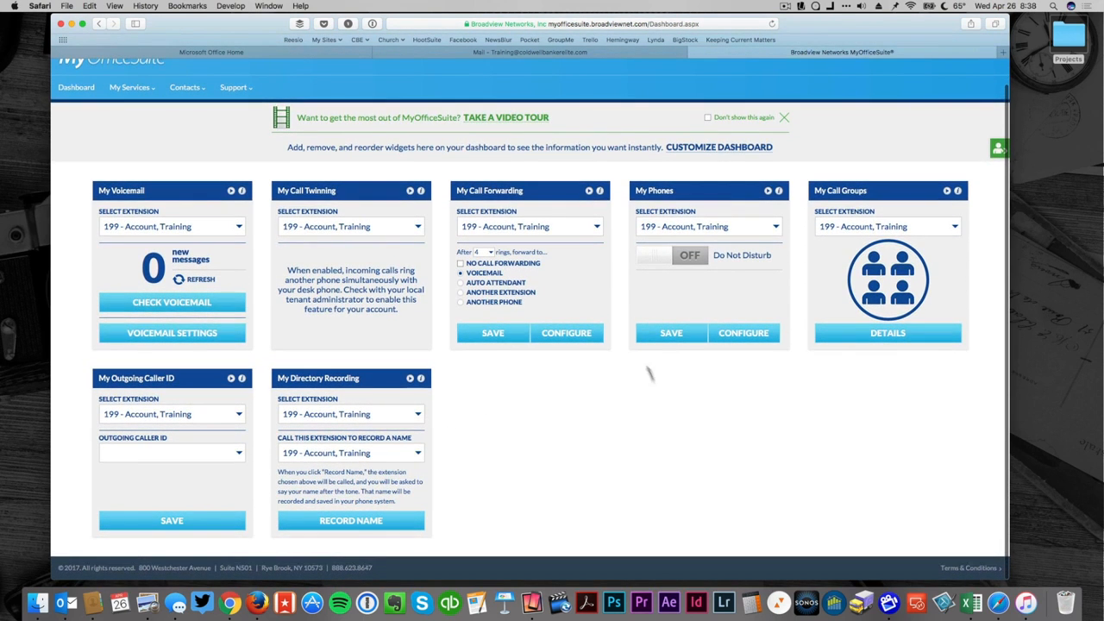
Step: Browse the My Services menu entries and close it again
click(130, 86)
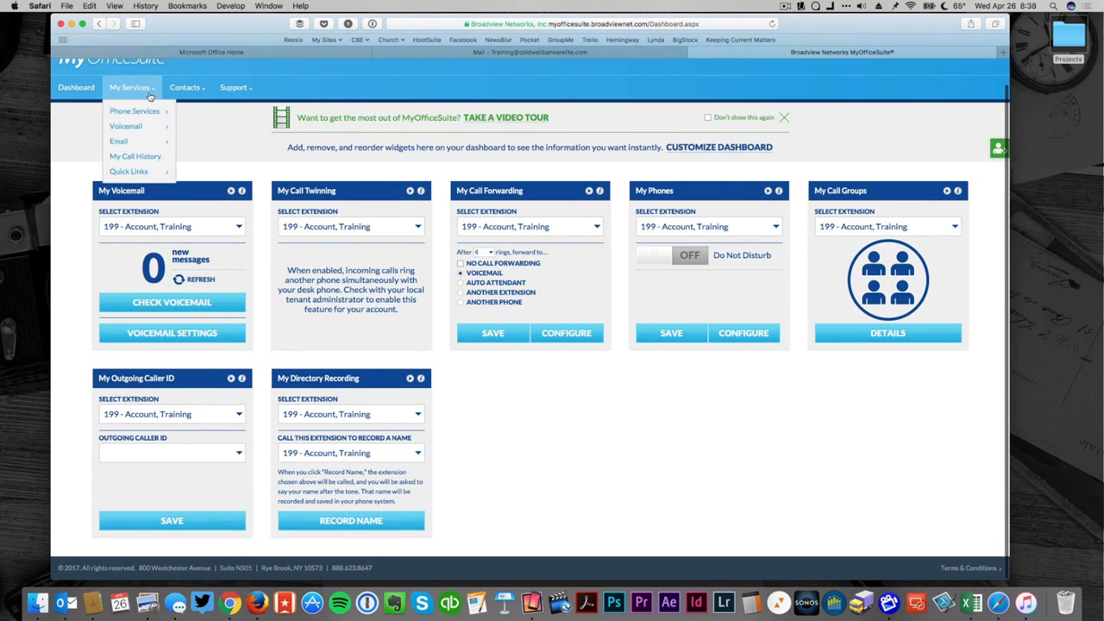
mouse_move(117, 141)
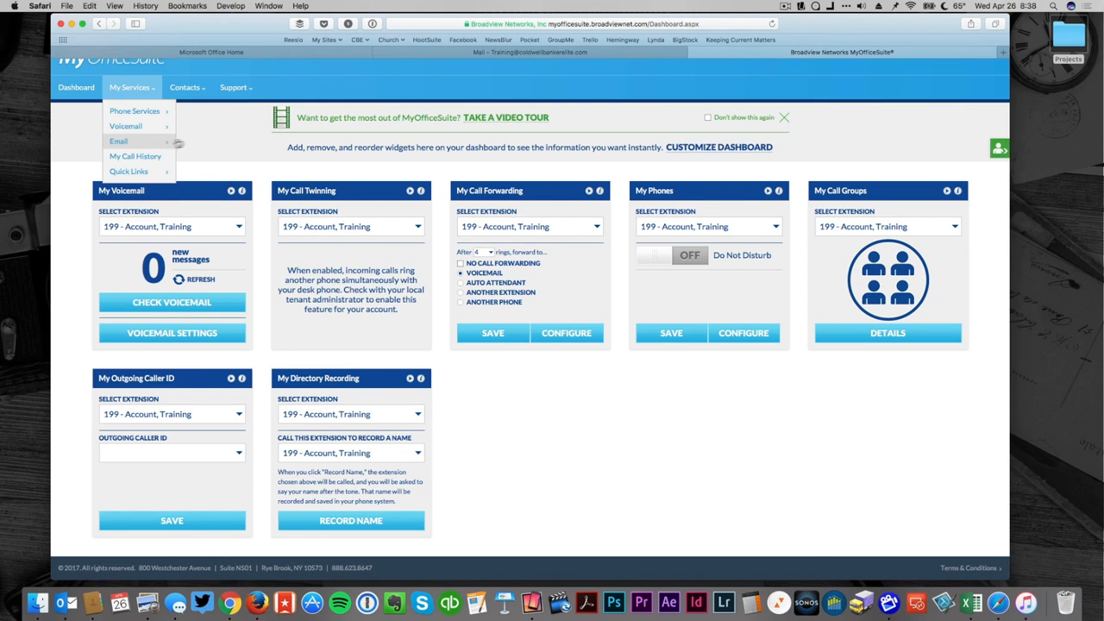
click(227, 136)
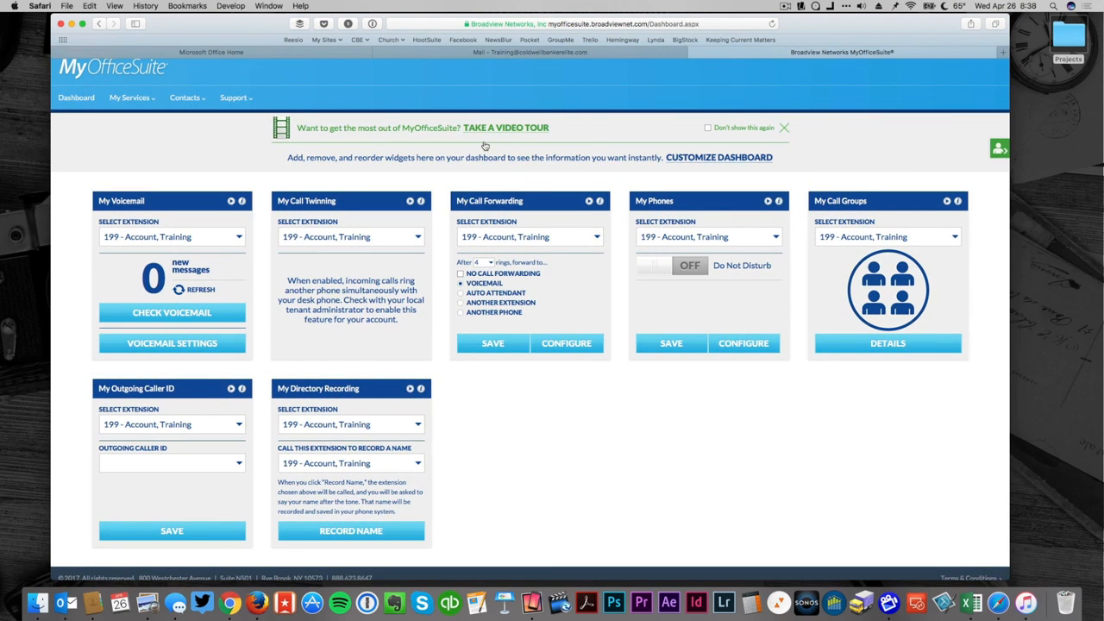
mouse_move(476, 140)
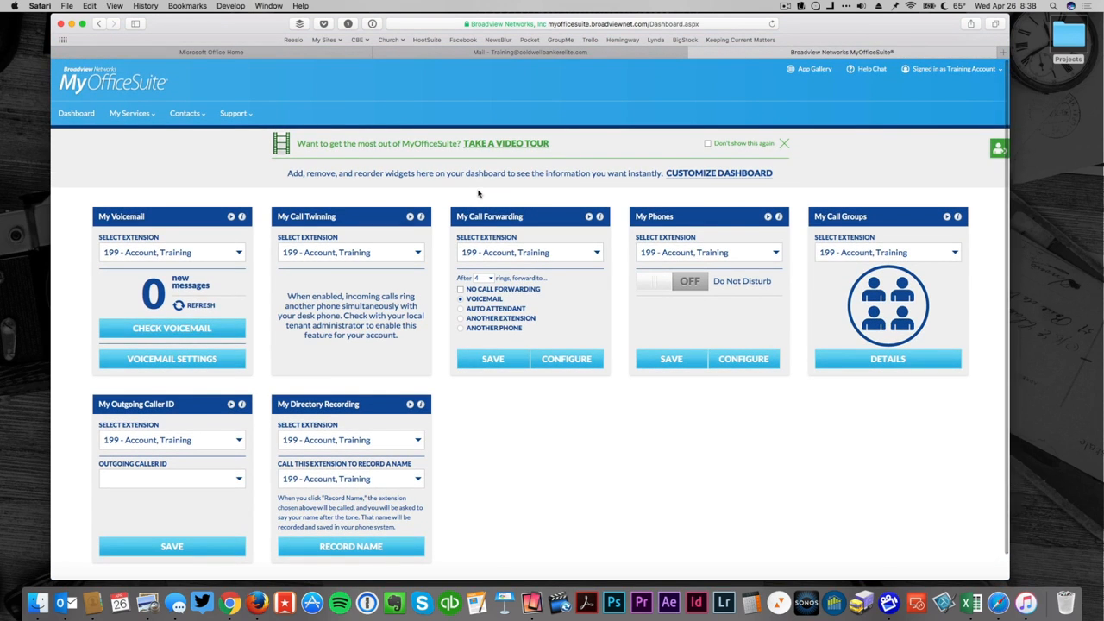
mouse_move(918, 601)
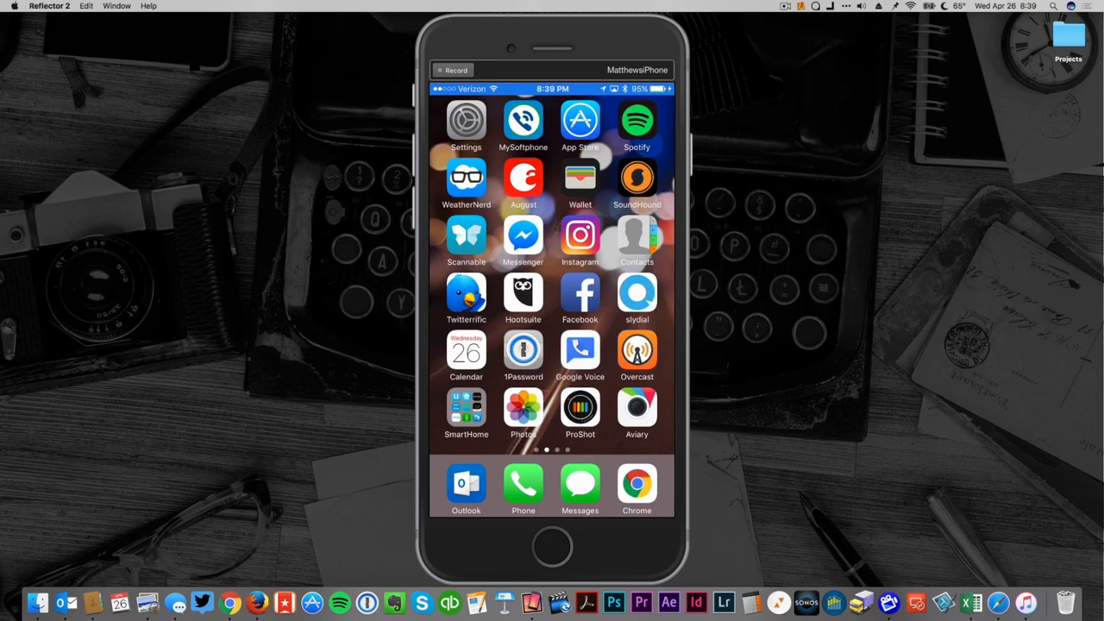
Step: Launch the MySoftphone app on the mirrored iPhone to its ready dial pad
click(522, 483)
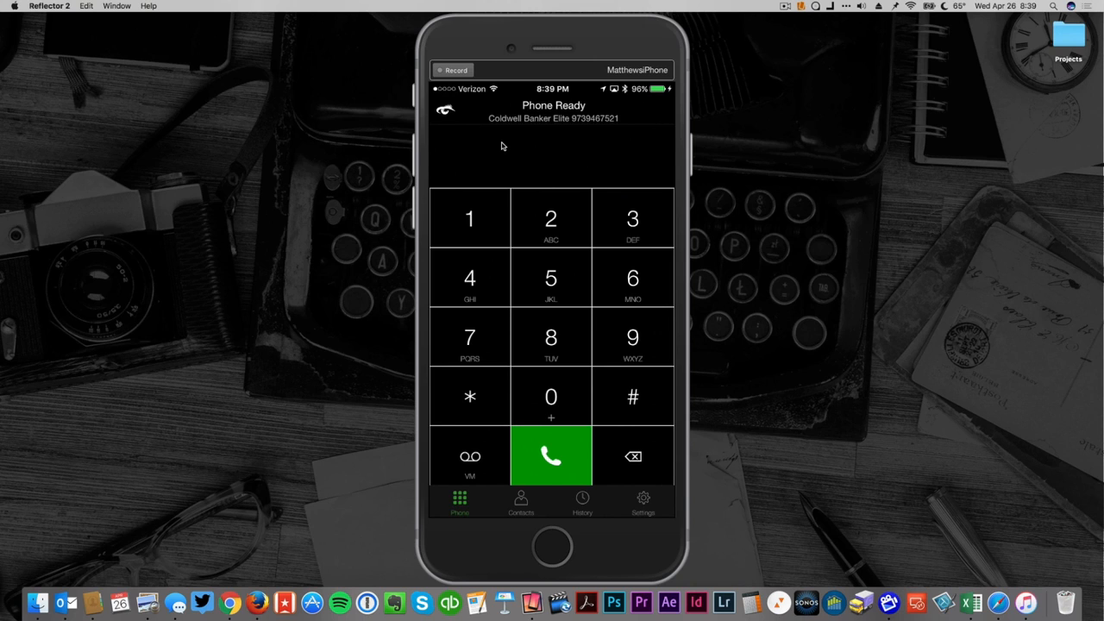
mouse_move(514, 133)
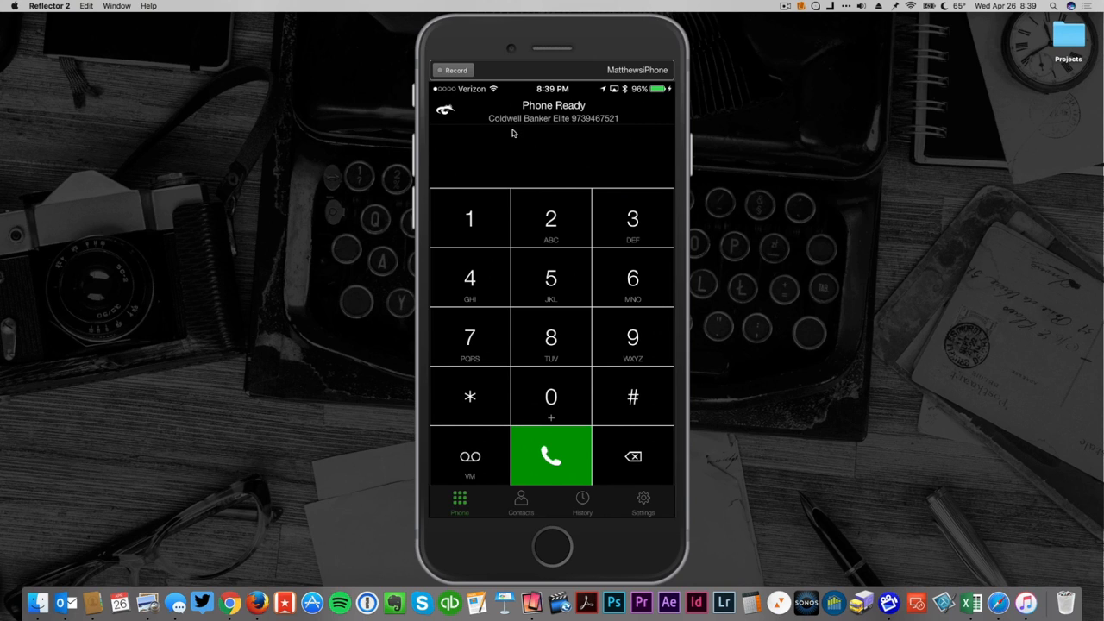
mouse_move(526, 134)
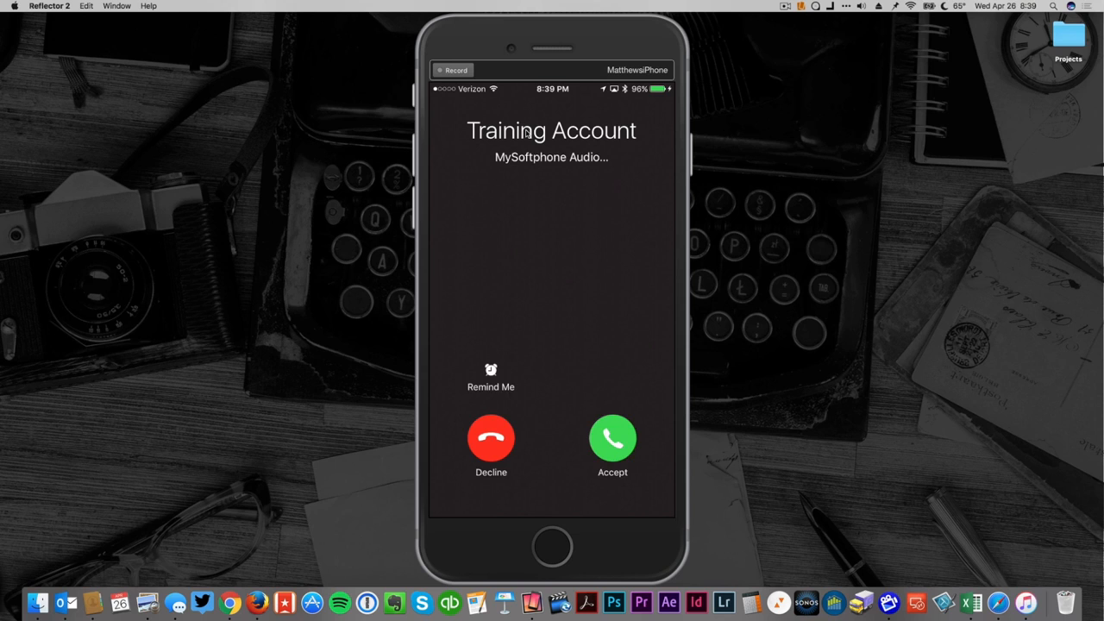
Step: Accept the Training Account call, show the in-call keypad briefly, then hide it
click(612, 438)
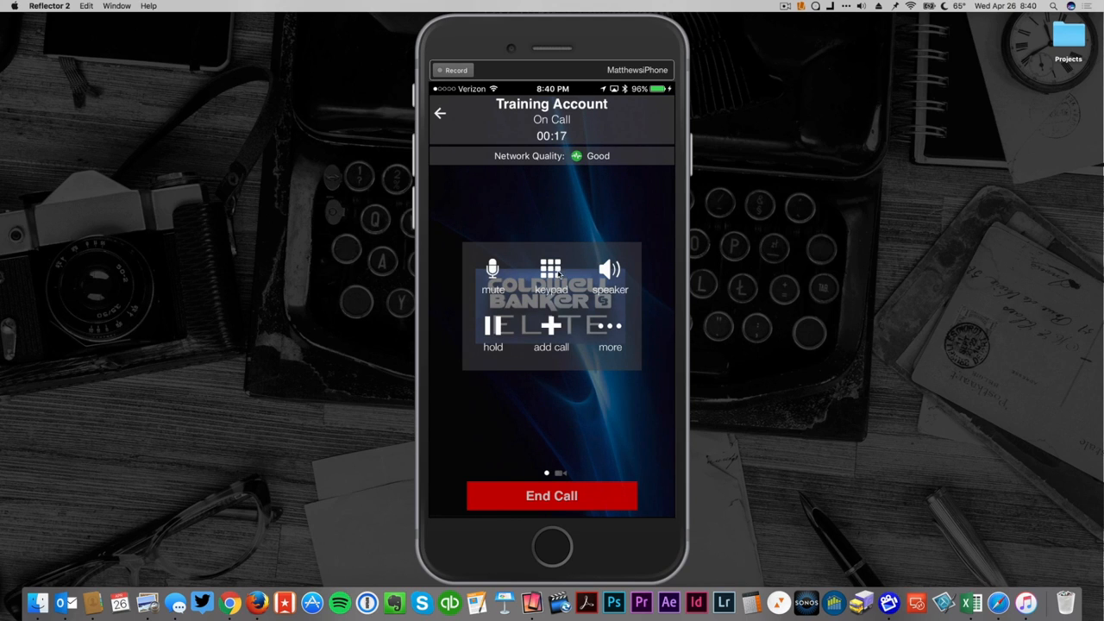
click(552, 273)
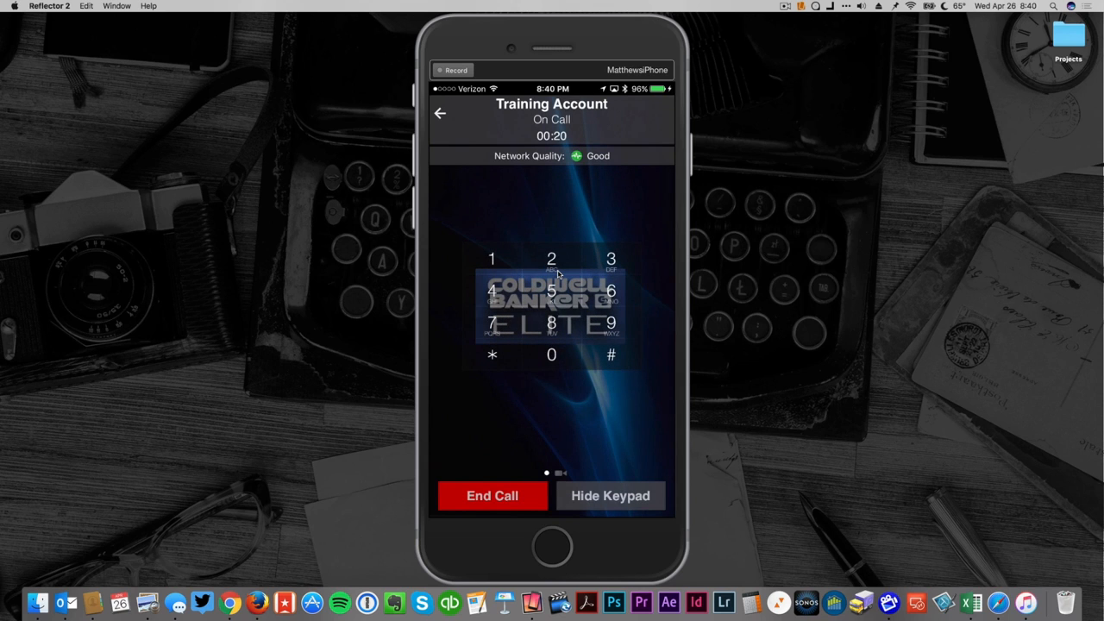
click(492, 495)
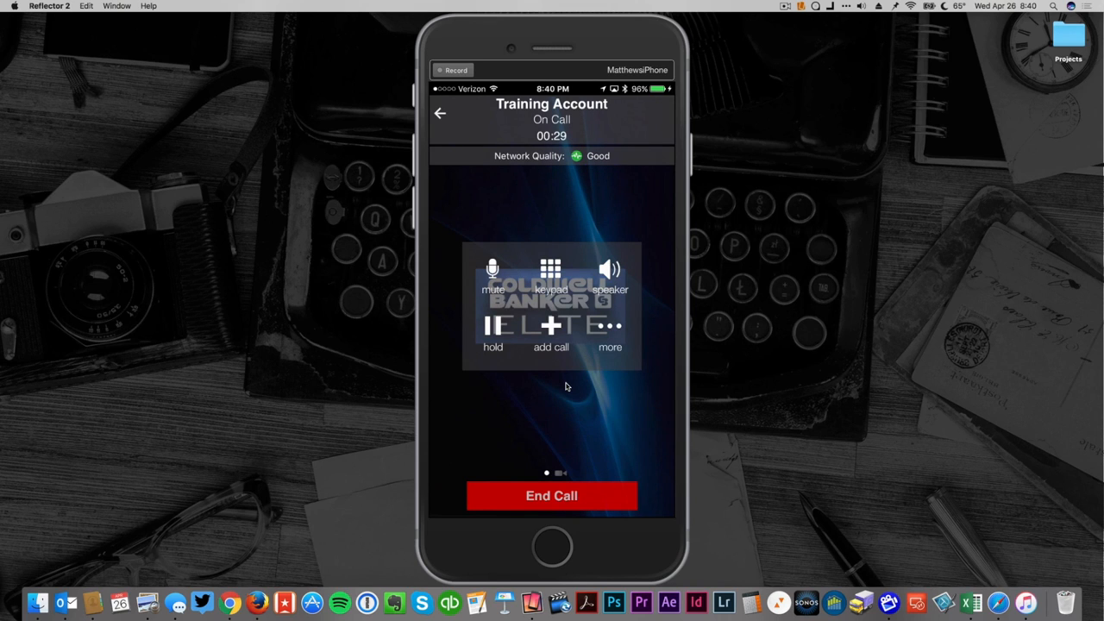
Step: Review the extra call options such as Start Recording and Transfer, then end the call
click(610, 336)
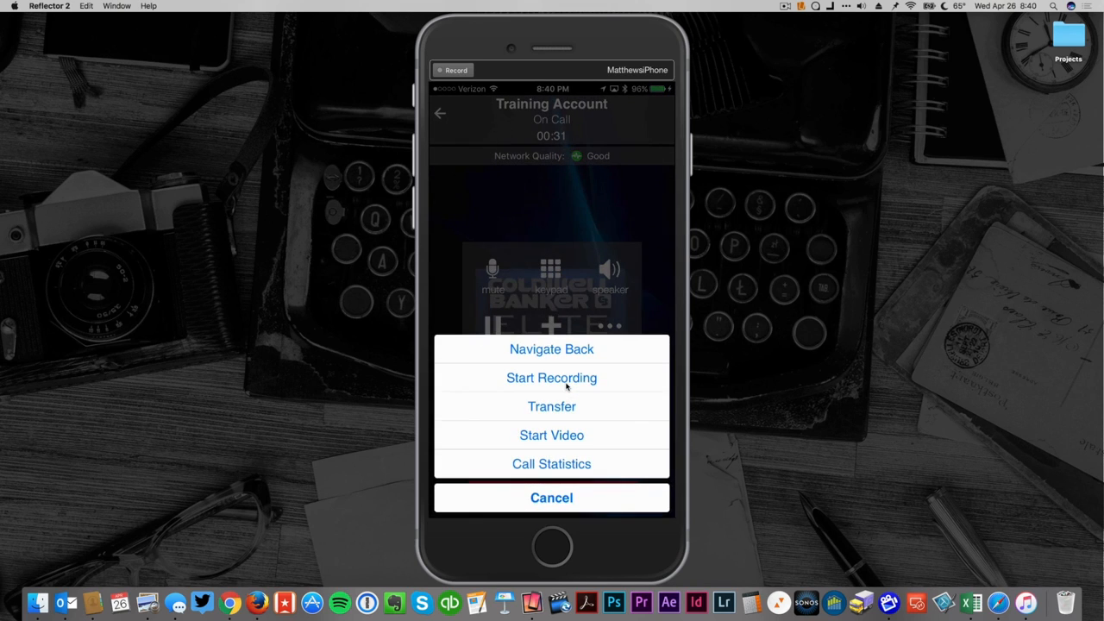
mouse_move(611, 348)
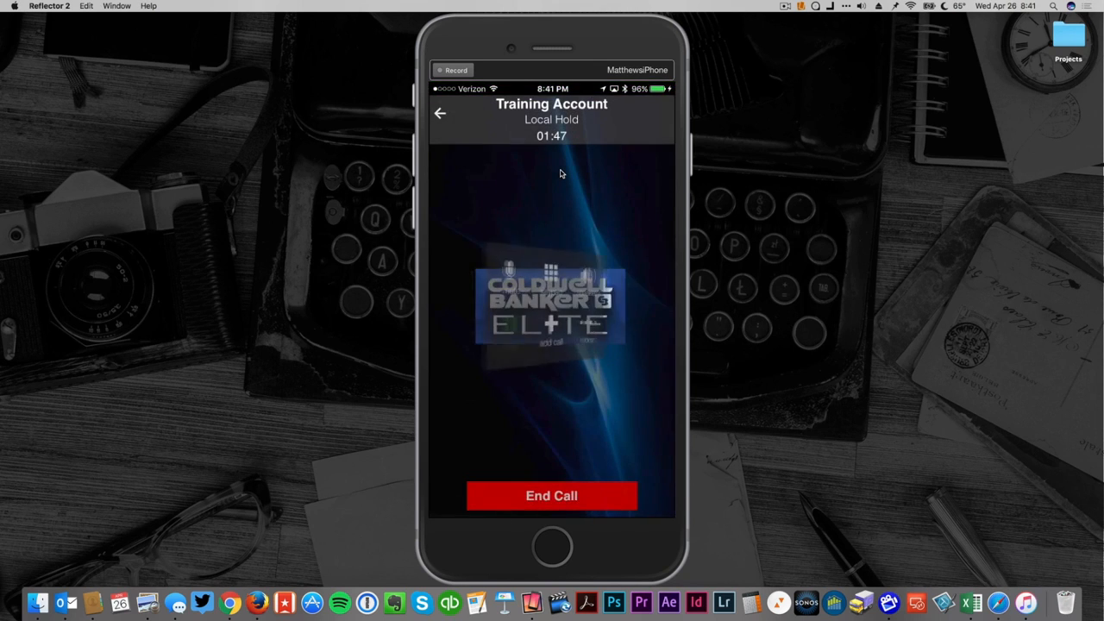
click(552, 495)
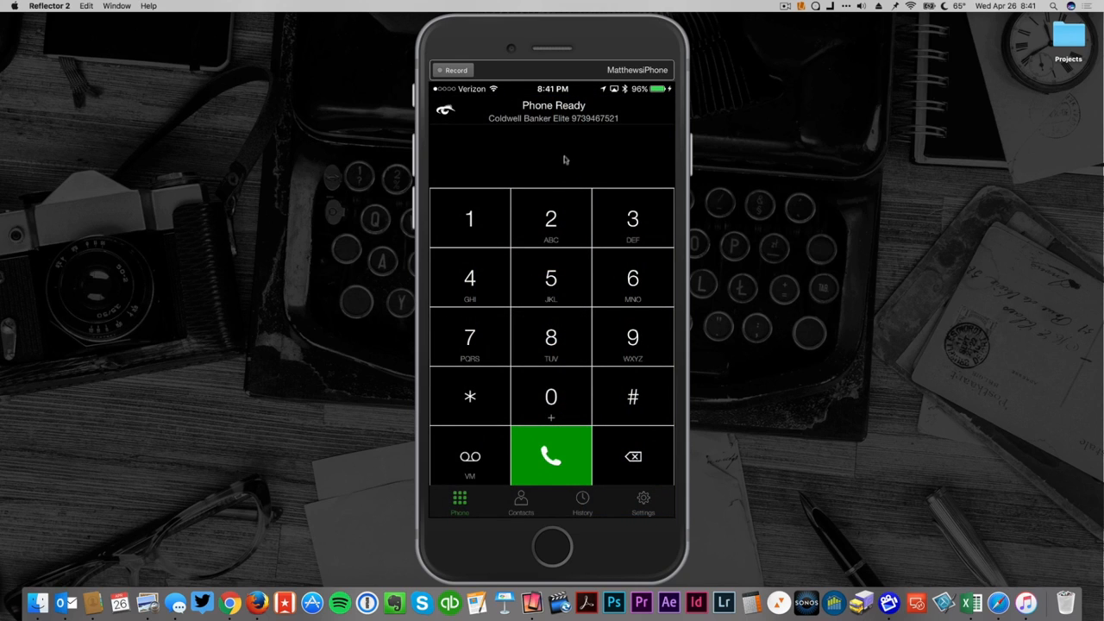
mouse_move(564, 162)
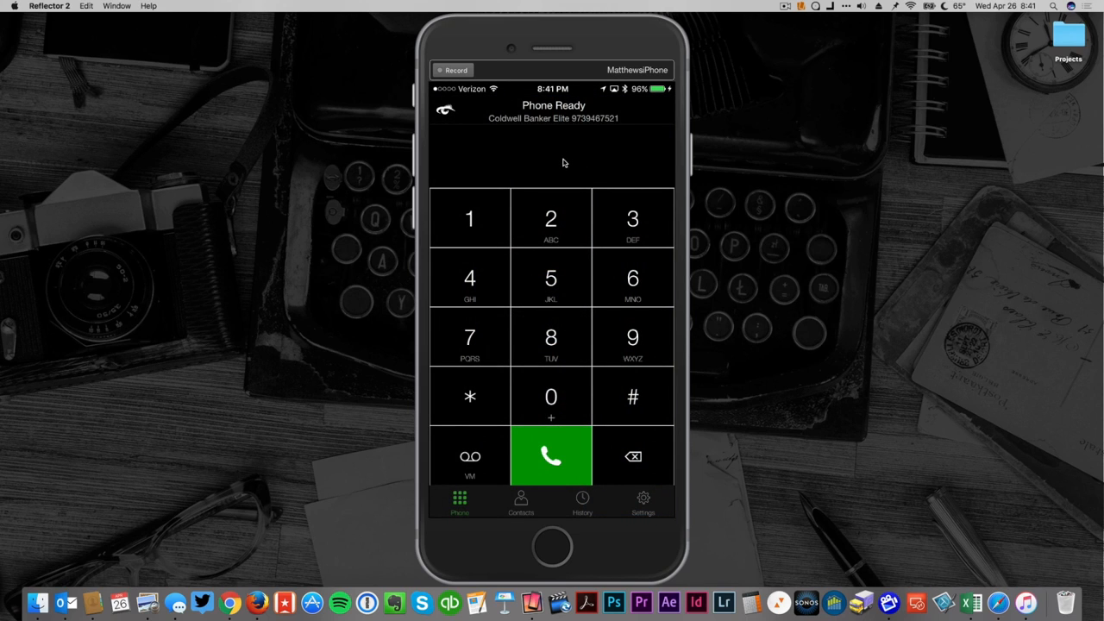
Step: Browse the Contacts list and call History, then land on the Settings list
click(521, 504)
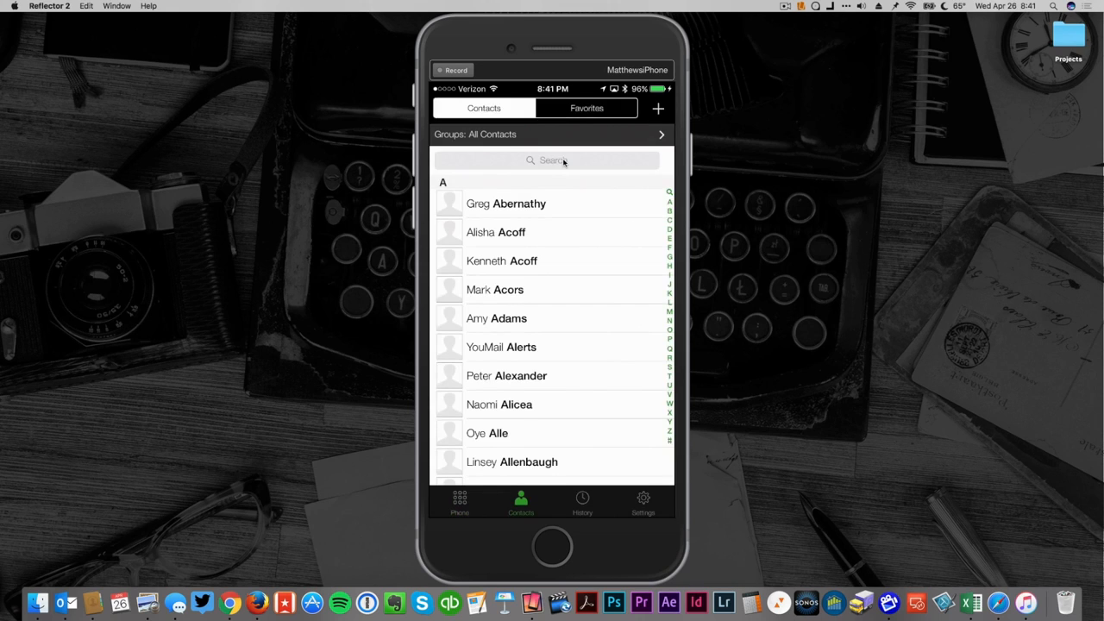
scroll(down, 3)
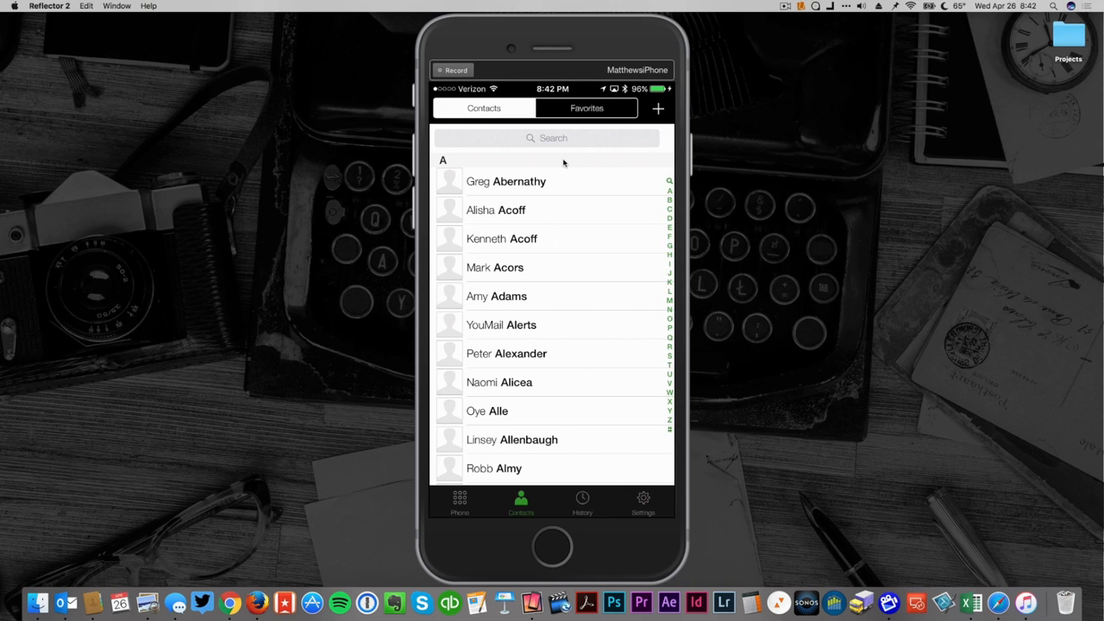
click(583, 504)
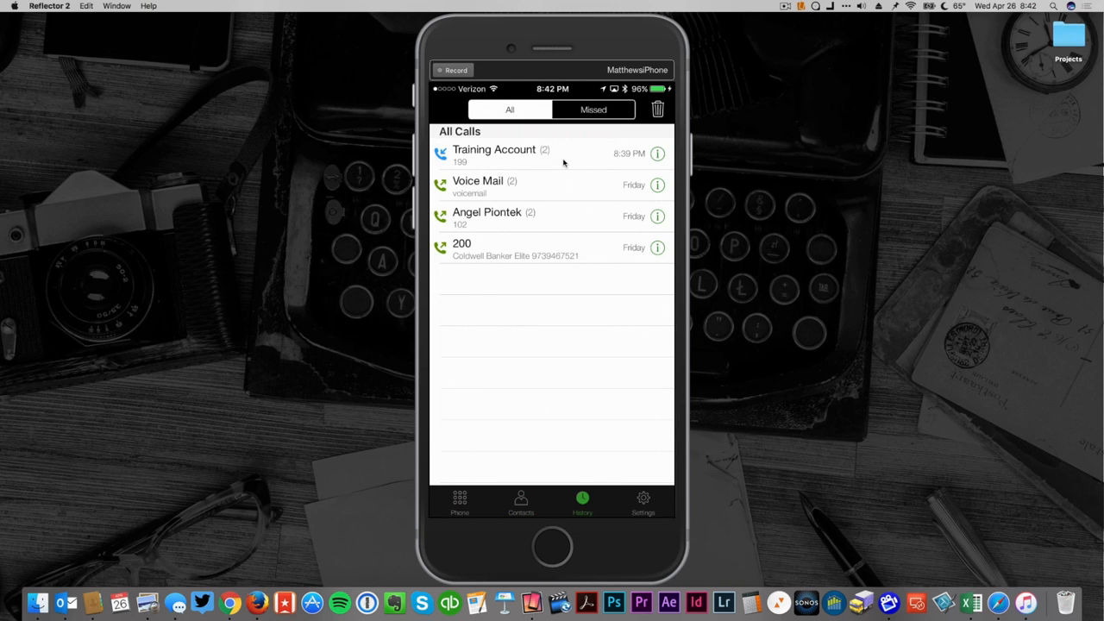
click(642, 502)
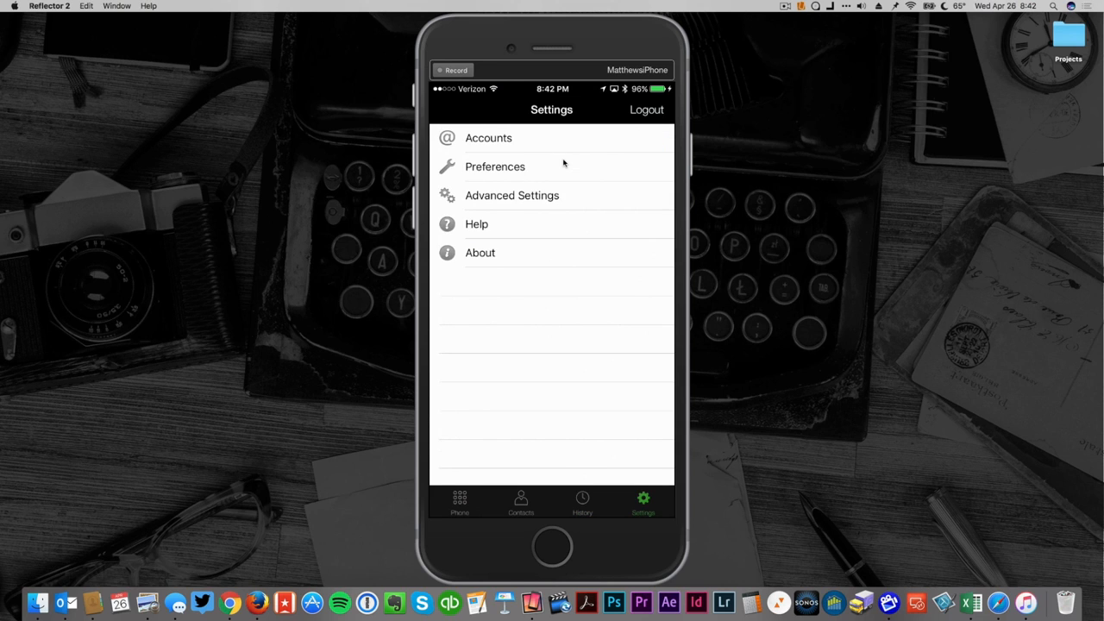
click(495, 166)
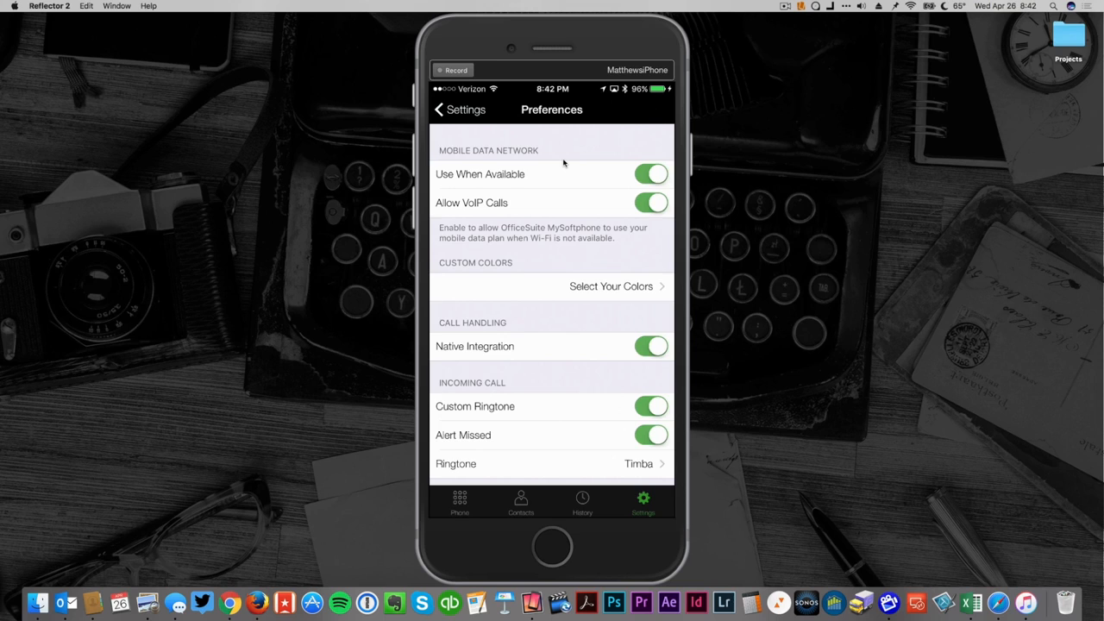
scroll(down, 3)
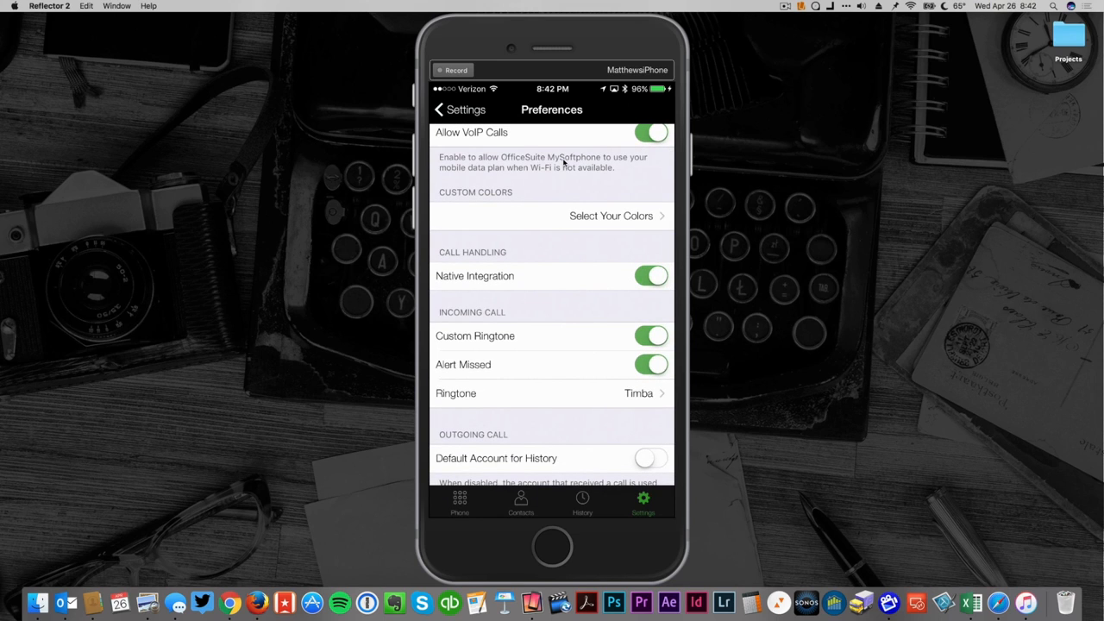
scroll(down, 3)
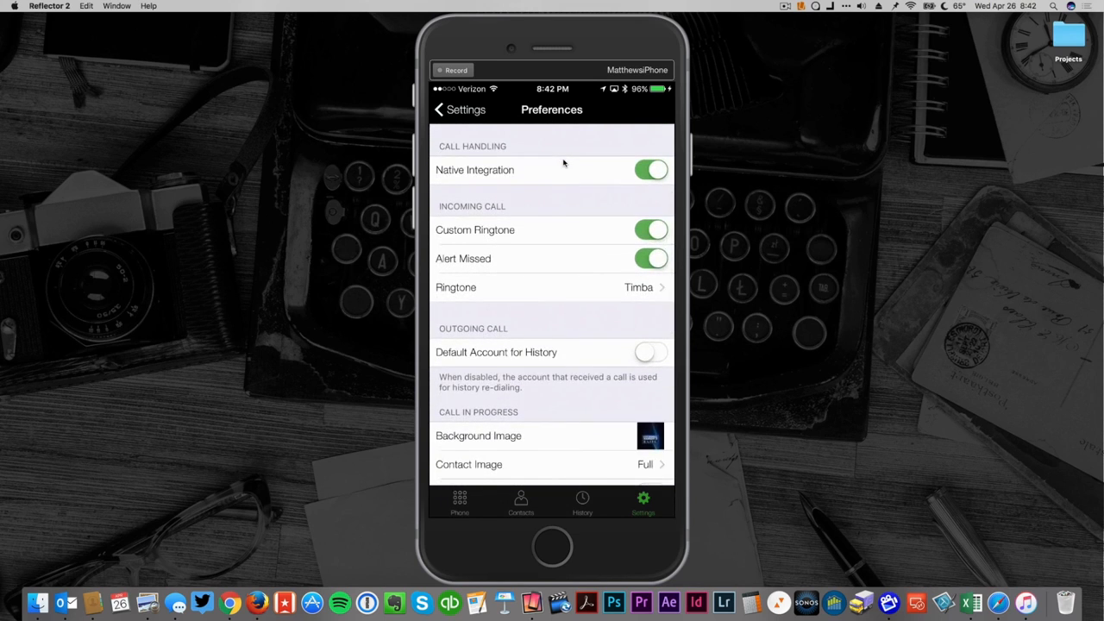
scroll(down, 3)
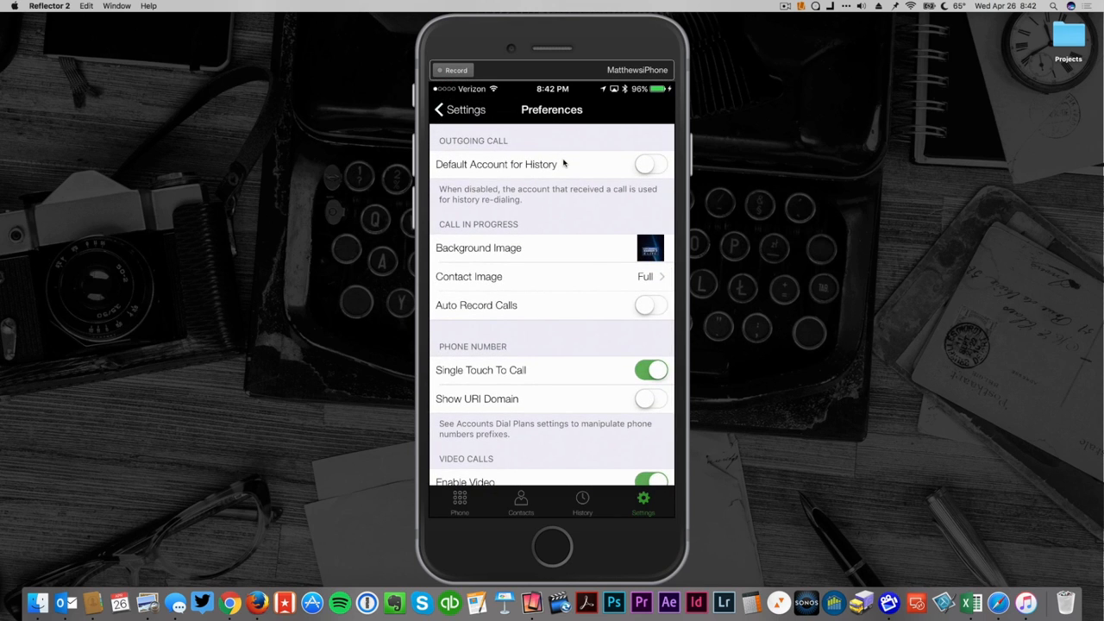
mouse_move(569, 262)
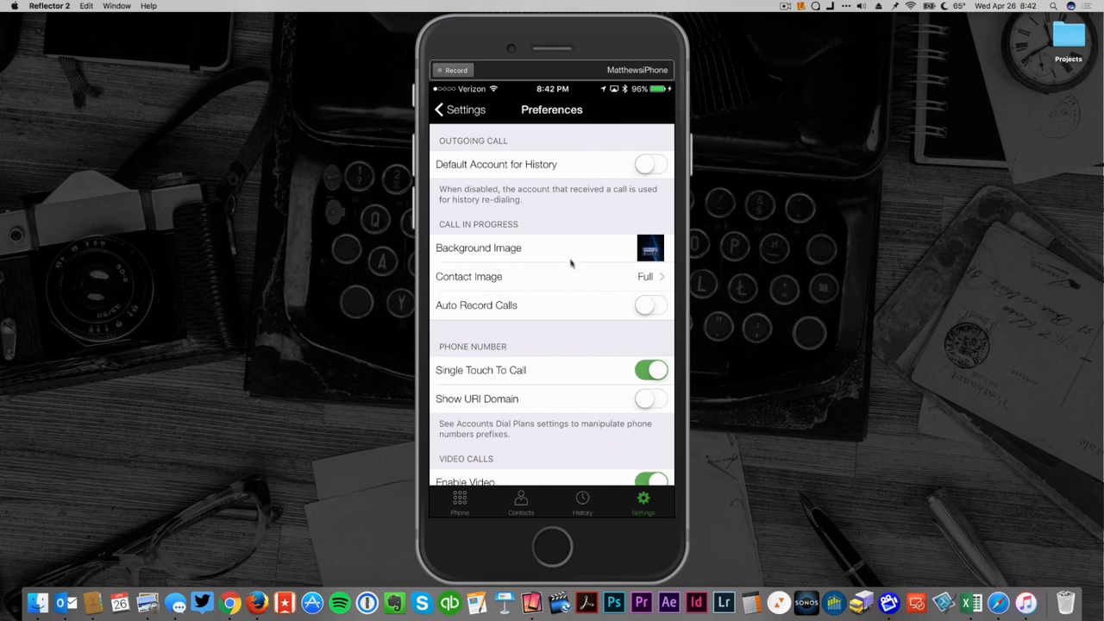
mouse_move(578, 269)
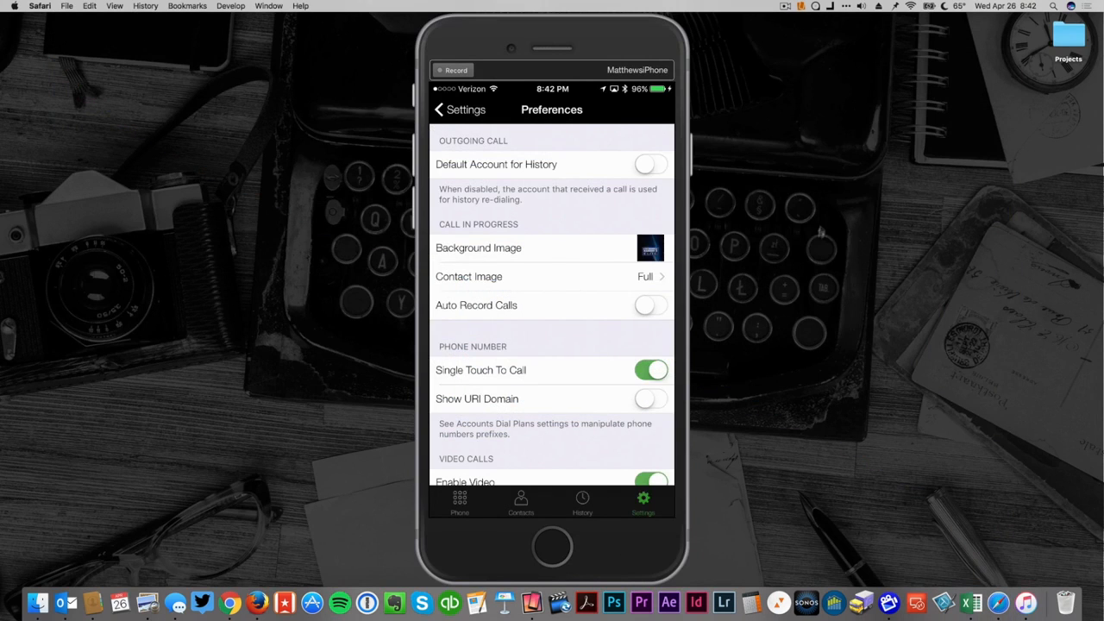
scroll(down, 3)
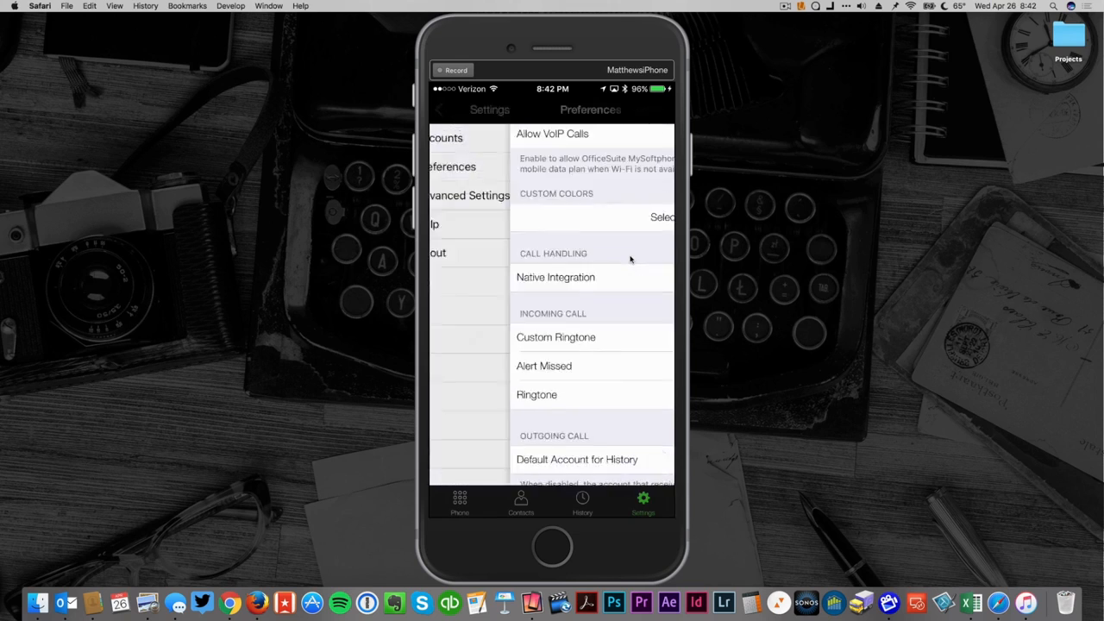
click(440, 110)
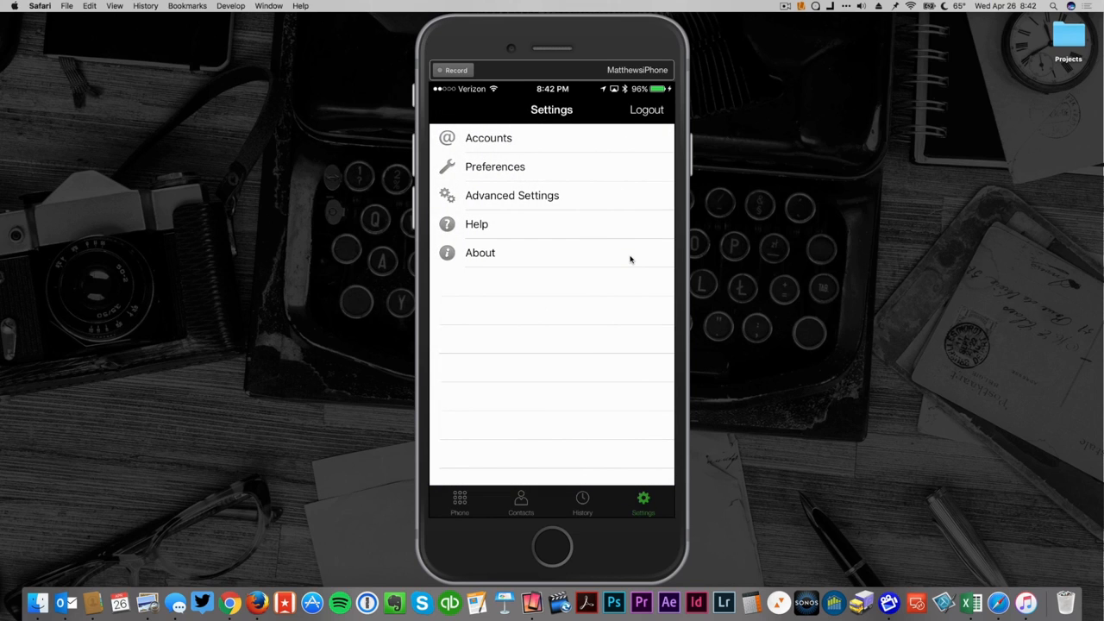
Step: Exit MySoftphone to the iPhone home screen via the Home button
click(552, 546)
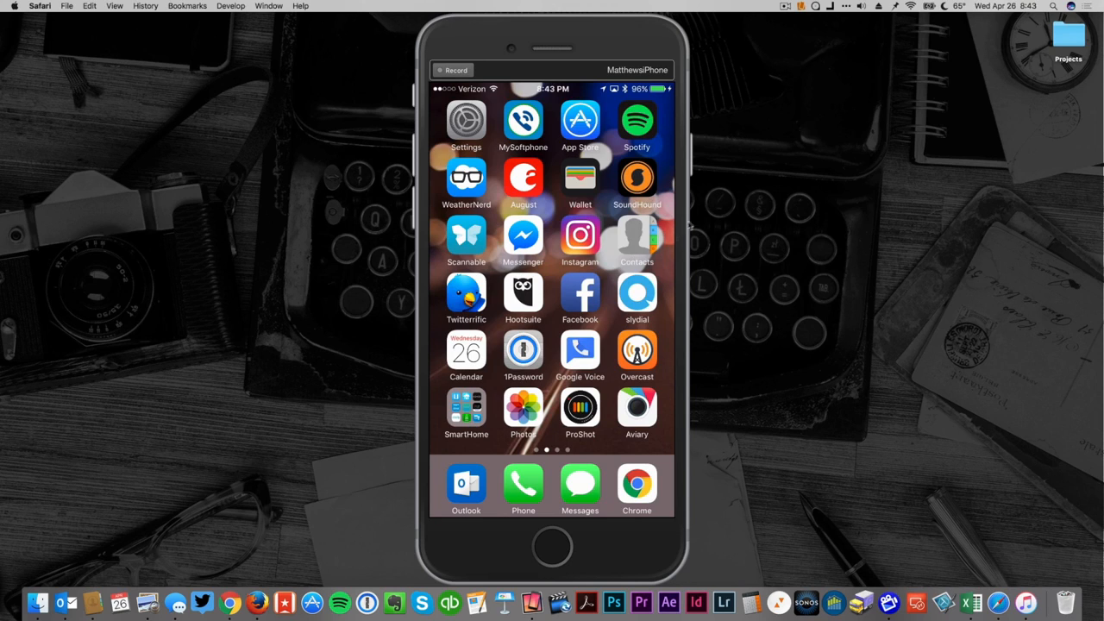
mouse_move(686, 197)
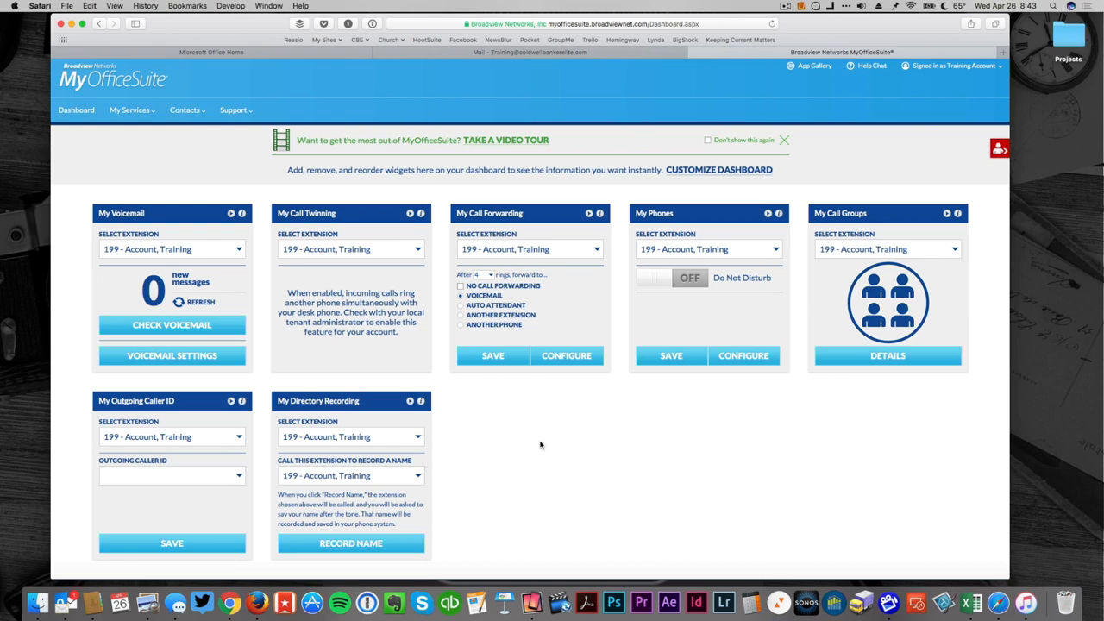
mouse_move(828, 28)
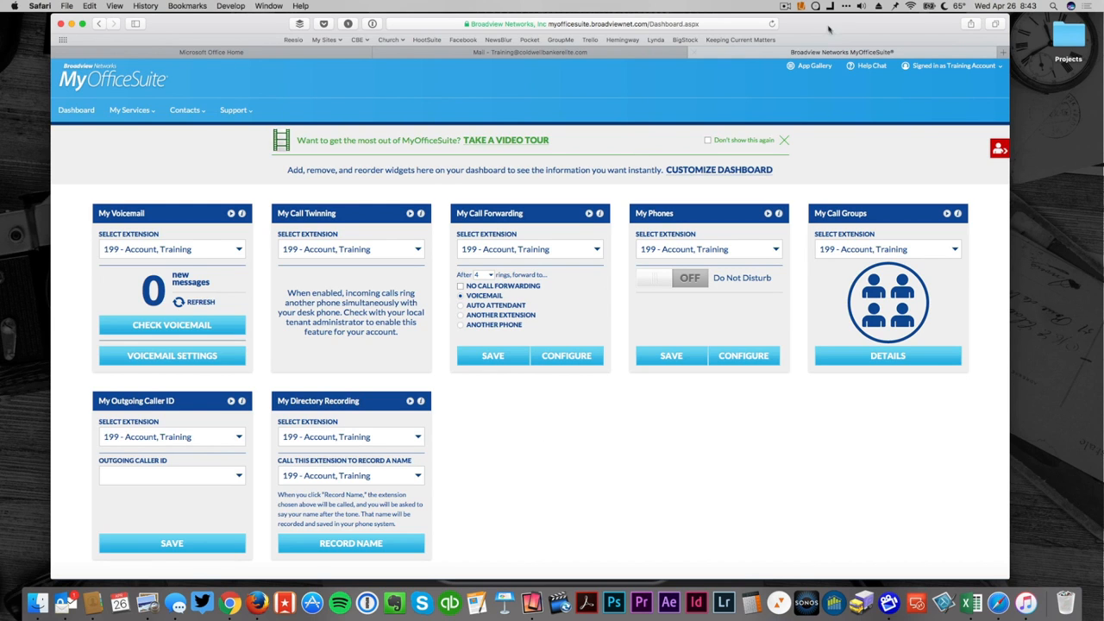